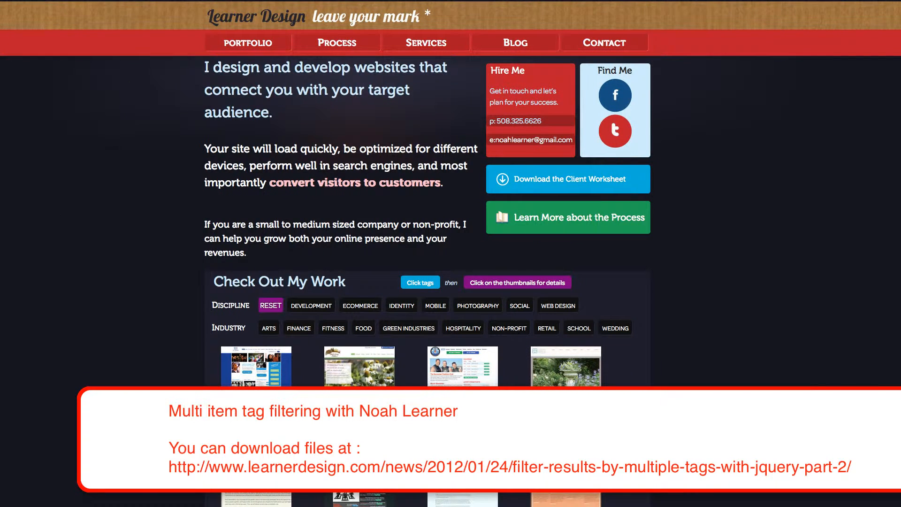
Filter the portfolio by Web Design, then toggle Hospitality on and off again.
{"action": "scroll", "scroll_direction": "down", "scroll_amount": 3}
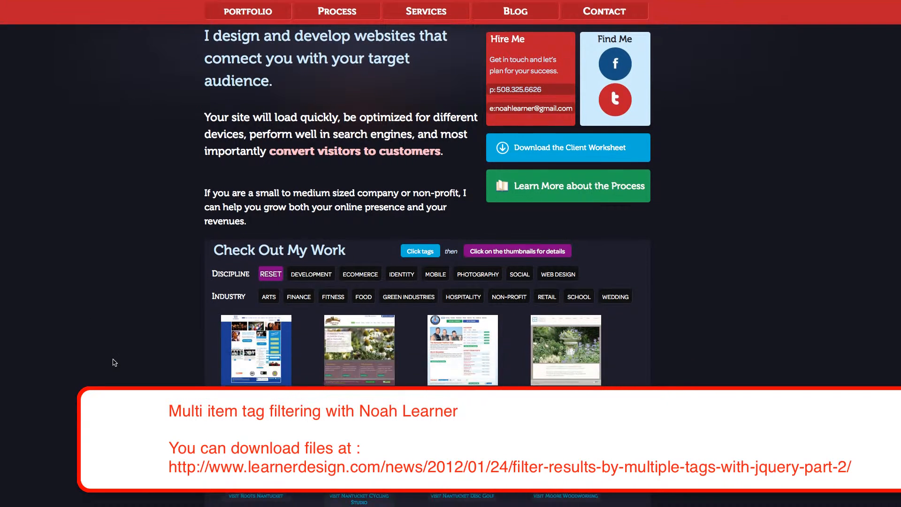
{"action": "scroll", "scroll_direction": "down", "scroll_amount": 3}
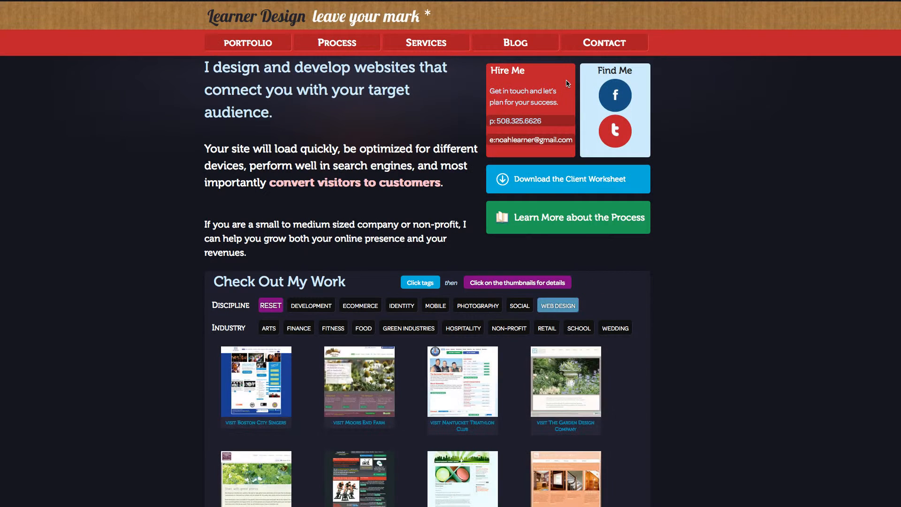
{"action": "left_click", "coordinate": [466, 327]}
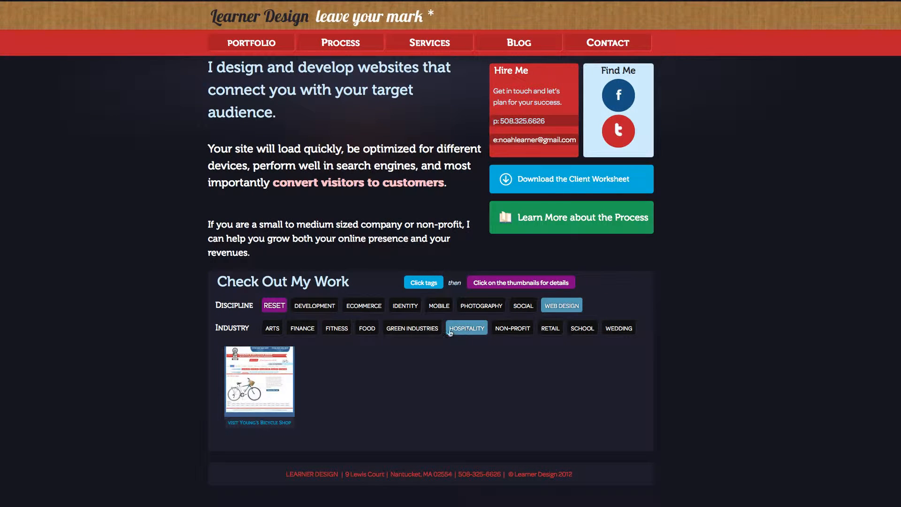
{"action": "mouse_move", "coordinate": [612, 315]}
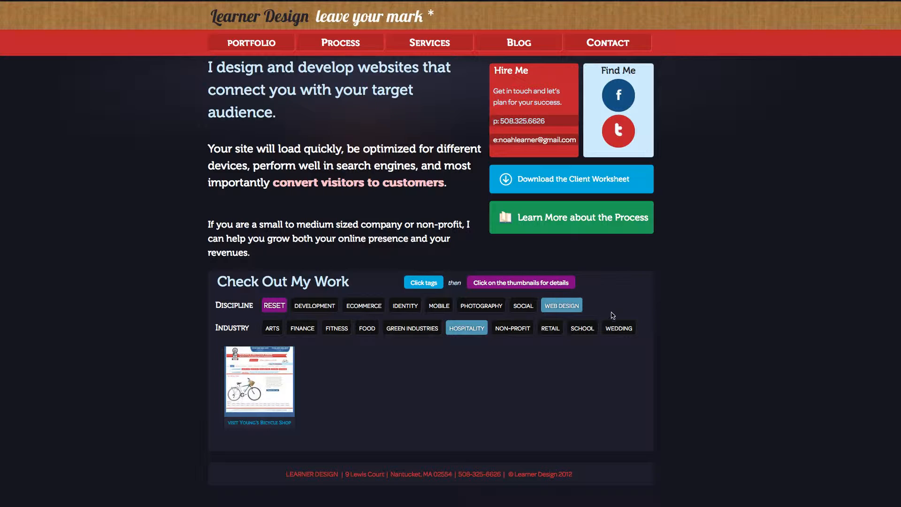
{"action": "left_click", "coordinate": [466, 328]}
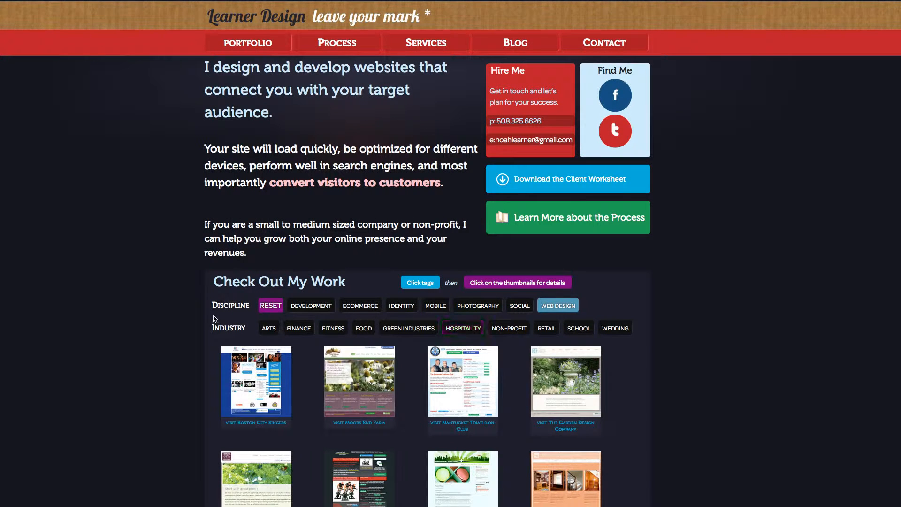
Add Mobile, Green Industries and Hospitality filters until no matching projects remain.
{"action": "left_click", "coordinate": [311, 305]}
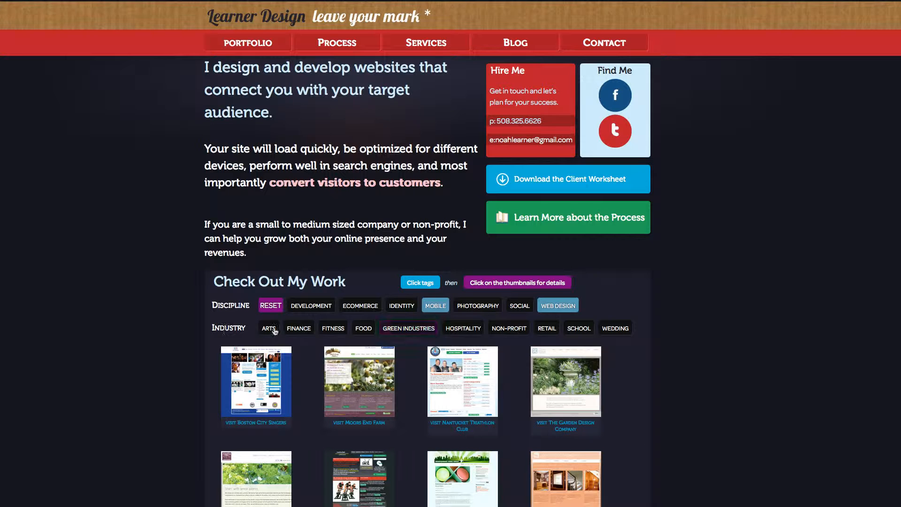
{"action": "left_click", "coordinate": [408, 328]}
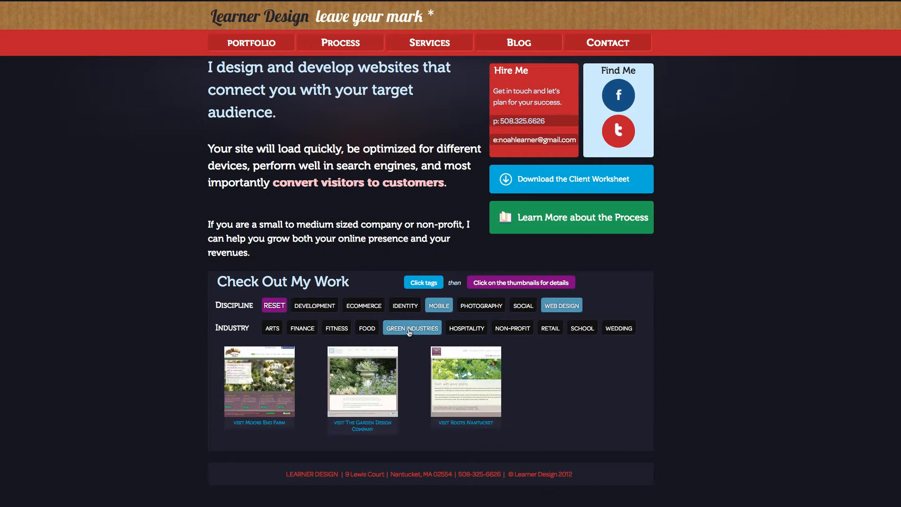
{"action": "left_click", "coordinate": [511, 327]}
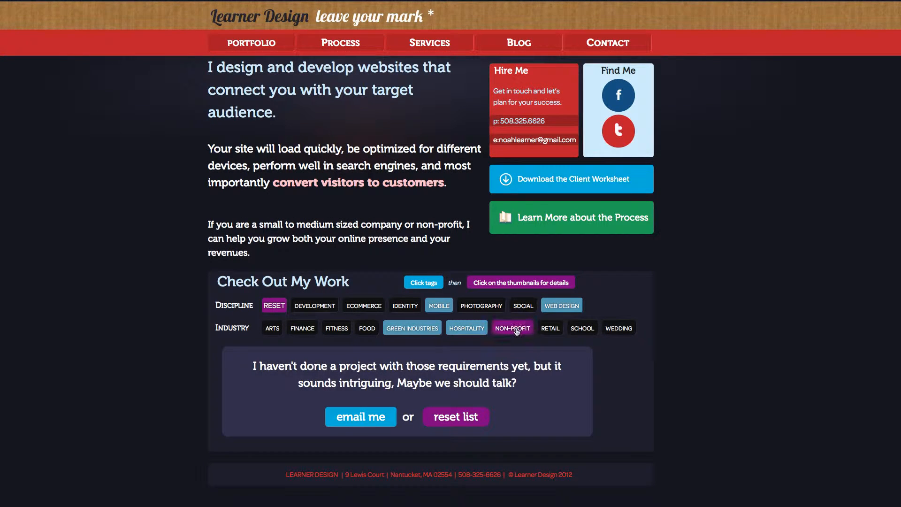
{"action": "left_click", "coordinate": [512, 328]}
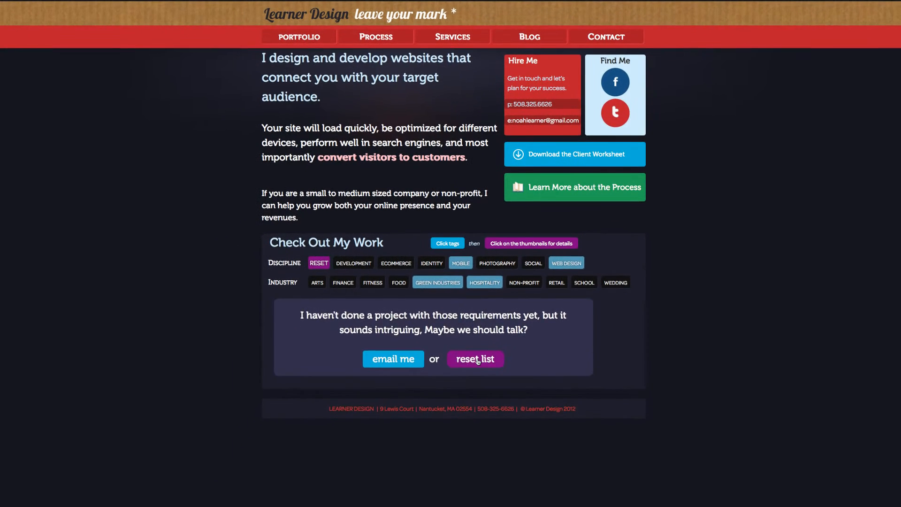
Reset the list, then try the Development, Arts, Web Design and School tag filters.
{"action": "left_click", "coordinate": [474, 359]}
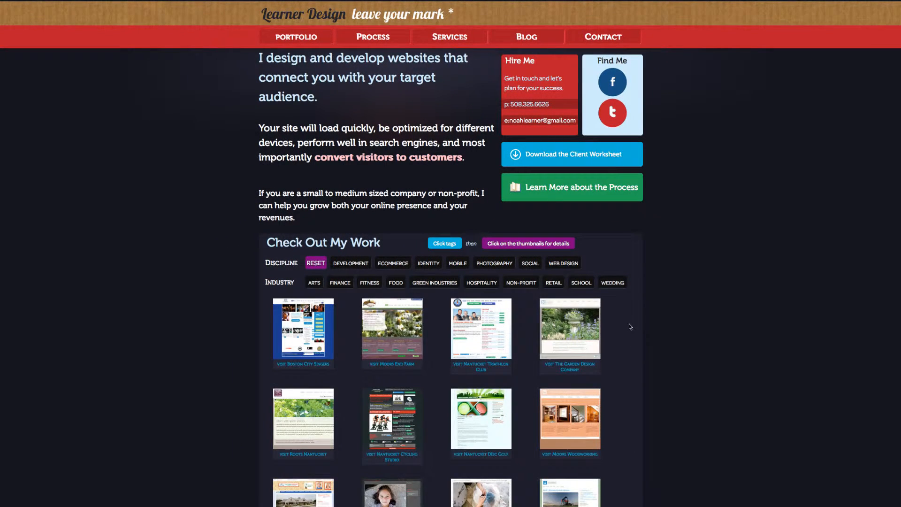
{"action": "scroll", "scroll_direction": "down", "scroll_amount": 3}
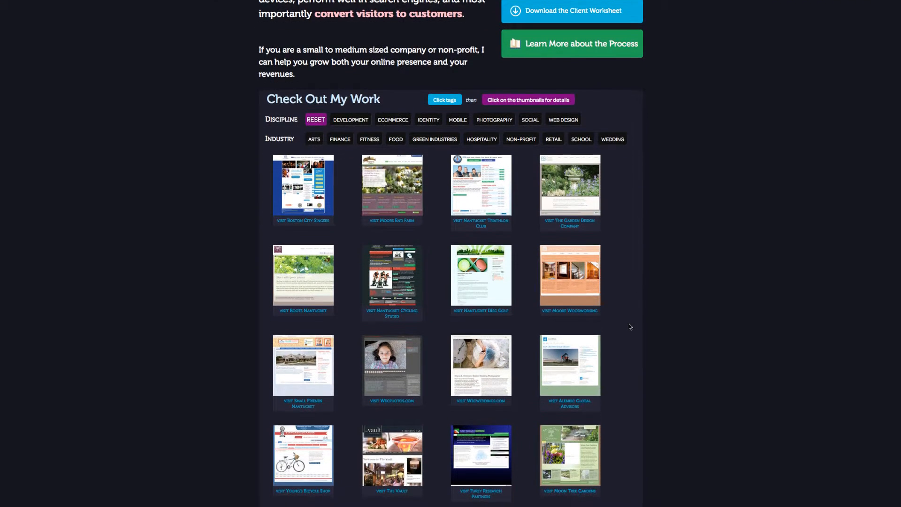
{"action": "left_click", "coordinate": [350, 119]}
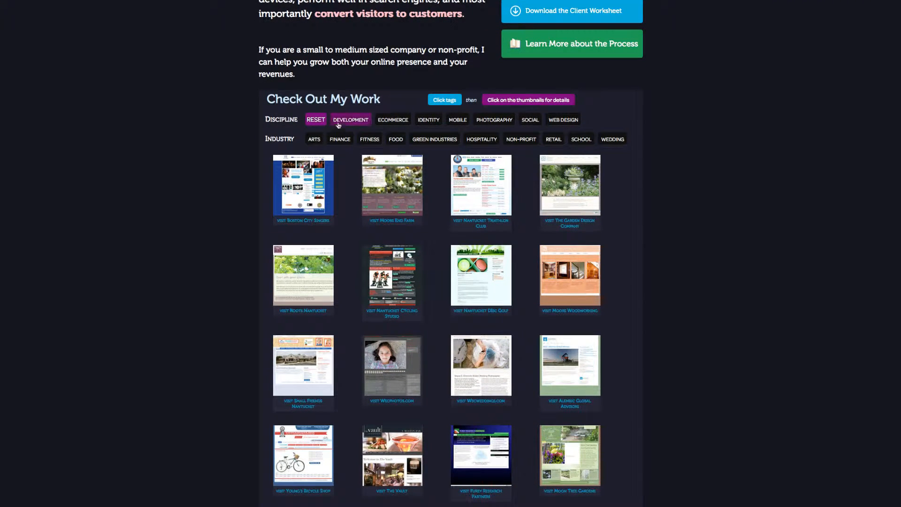
{"action": "left_click", "coordinate": [350, 120]}
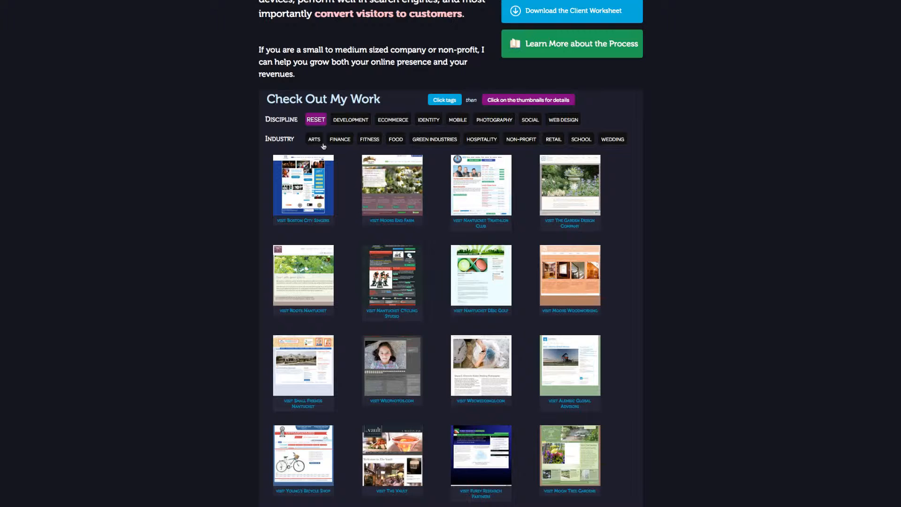
{"action": "left_click", "coordinate": [563, 119]}
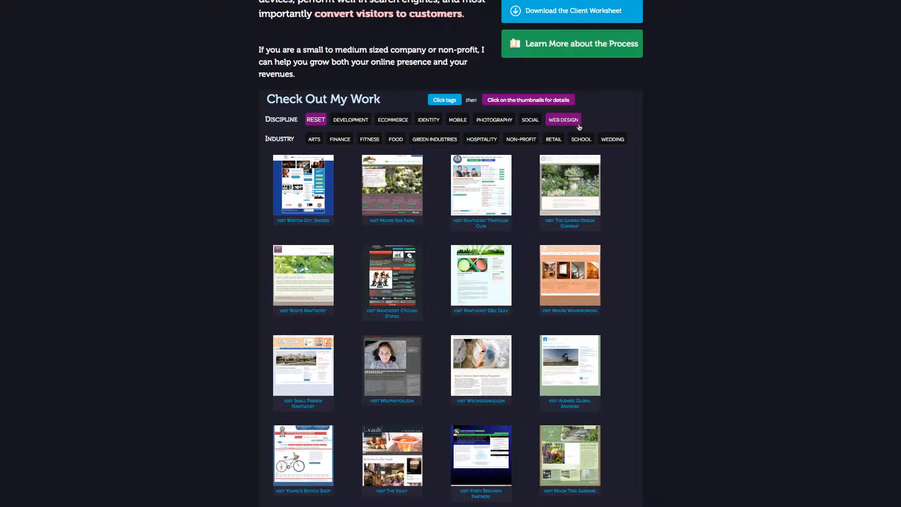
{"action": "left_click", "coordinate": [581, 139]}
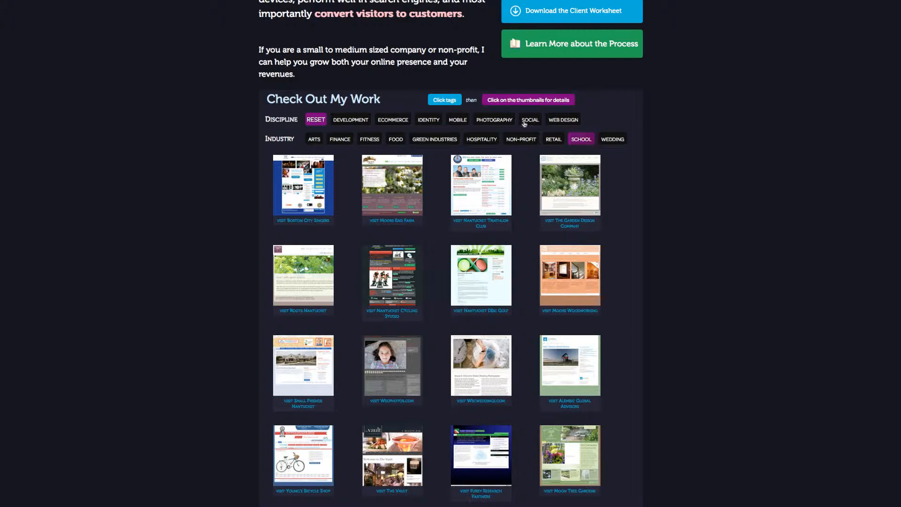
Try Ecommerce and Fitness, then combine Green Industries and Hospitality for no matches.
{"action": "left_click", "coordinate": [392, 119]}
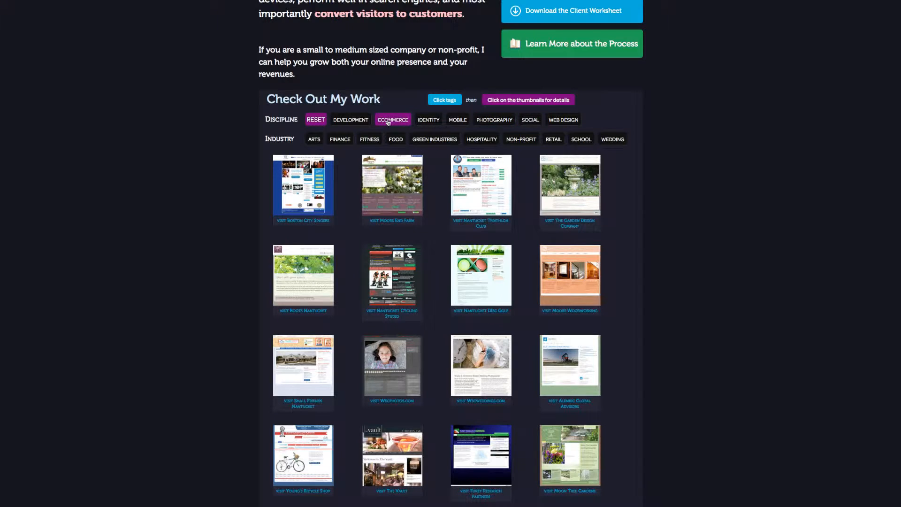
{"action": "left_click", "coordinate": [369, 139]}
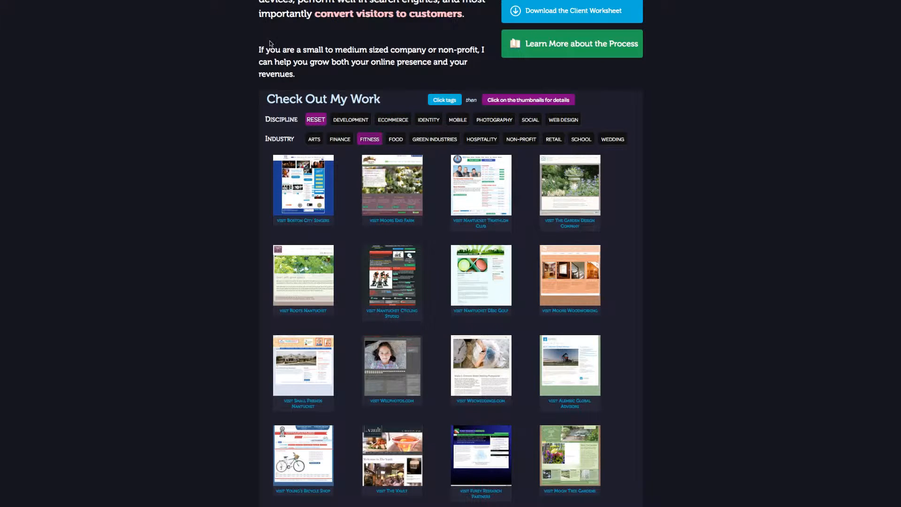
{"action": "left_click", "coordinate": [369, 138]}
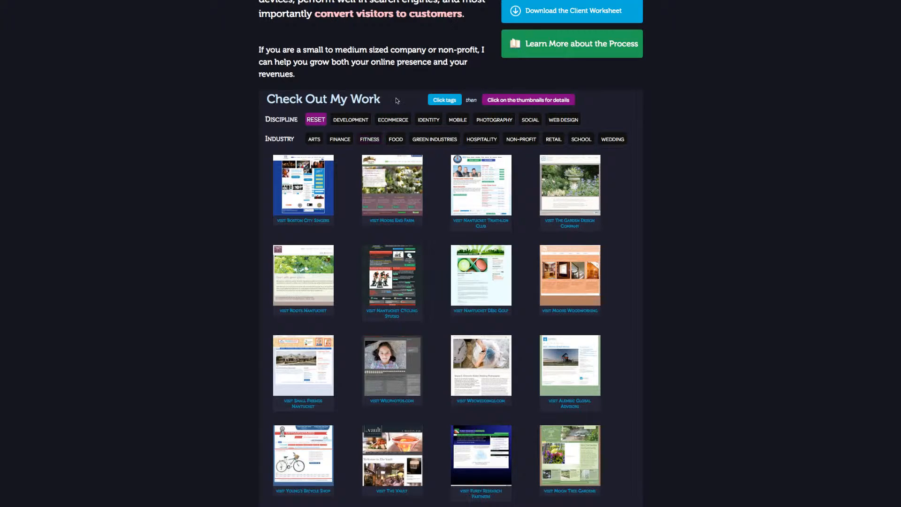
{"action": "left_click", "coordinate": [392, 120]}
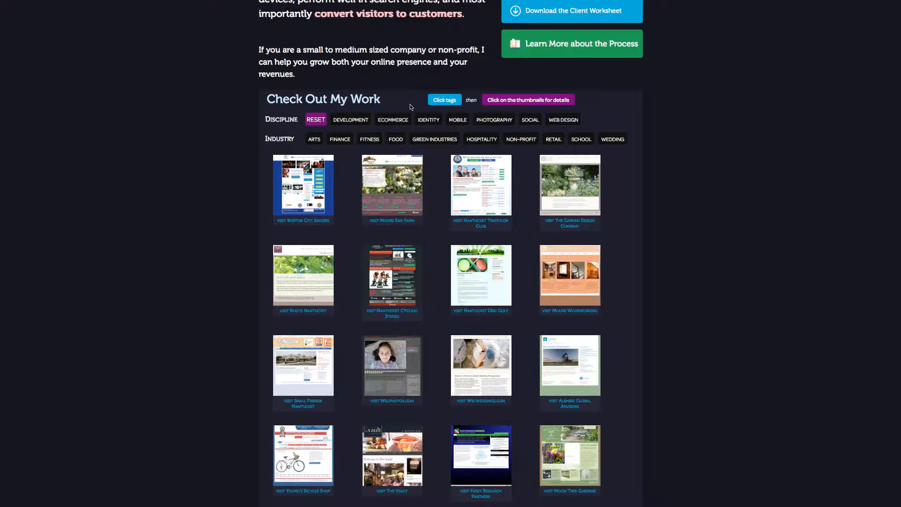
{"action": "scroll", "scroll_direction": "down", "scroll_amount": 3}
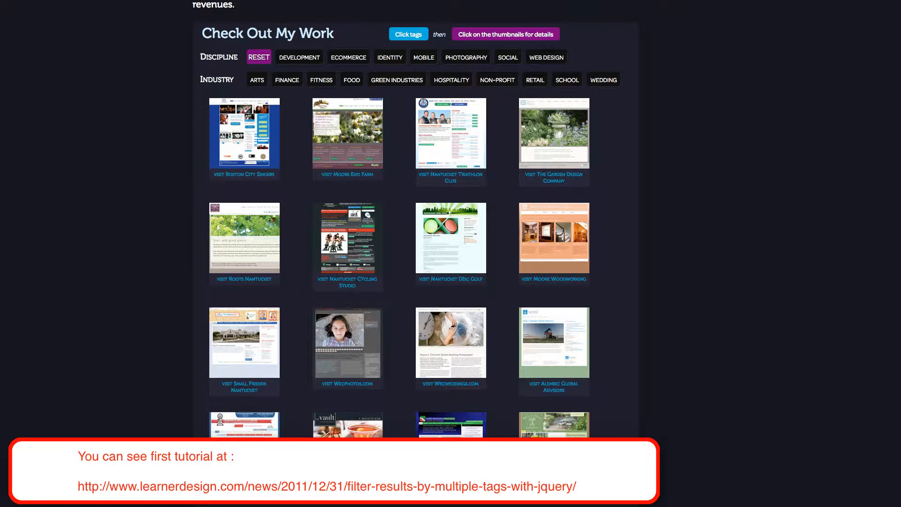
{"action": "left_click", "coordinate": [397, 79]}
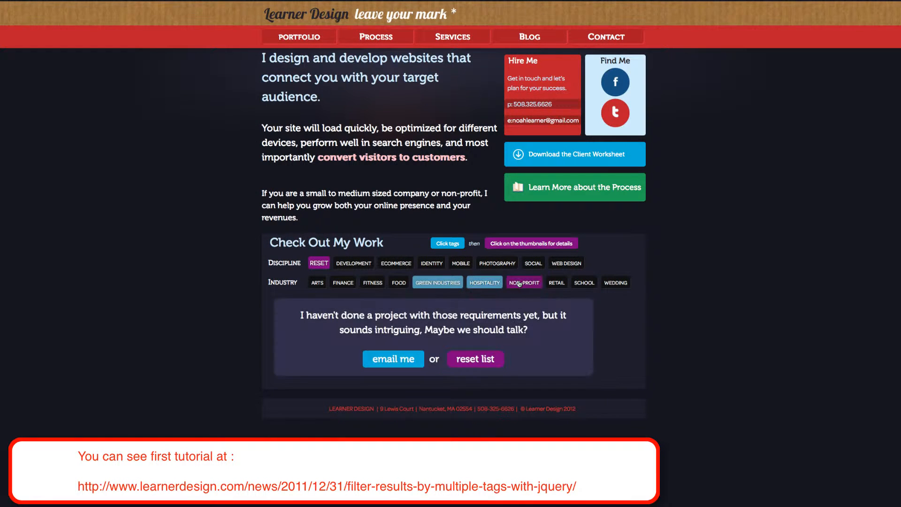
{"action": "left_click", "coordinate": [474, 359]}
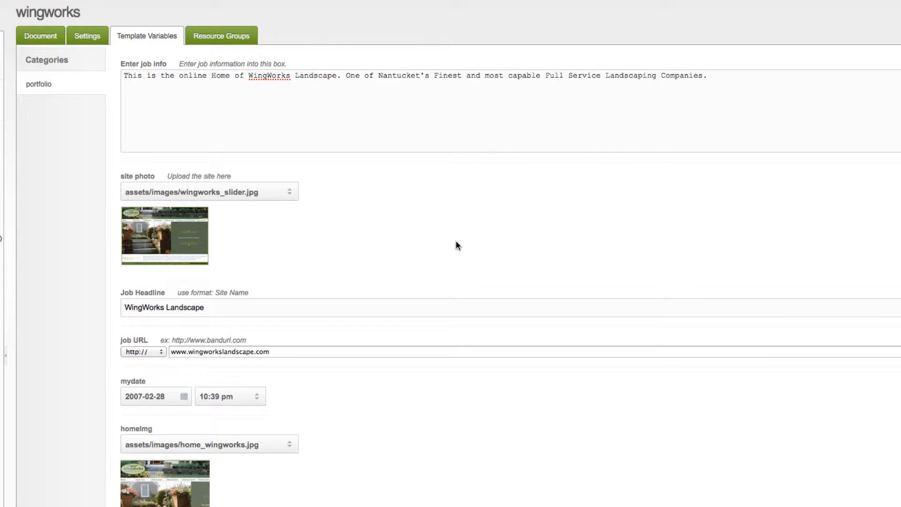
Scroll through wingworks' template variables: job info, site photo, headline and URL.
{"action": "scroll", "scroll_direction": "down", "scroll_amount": 3}
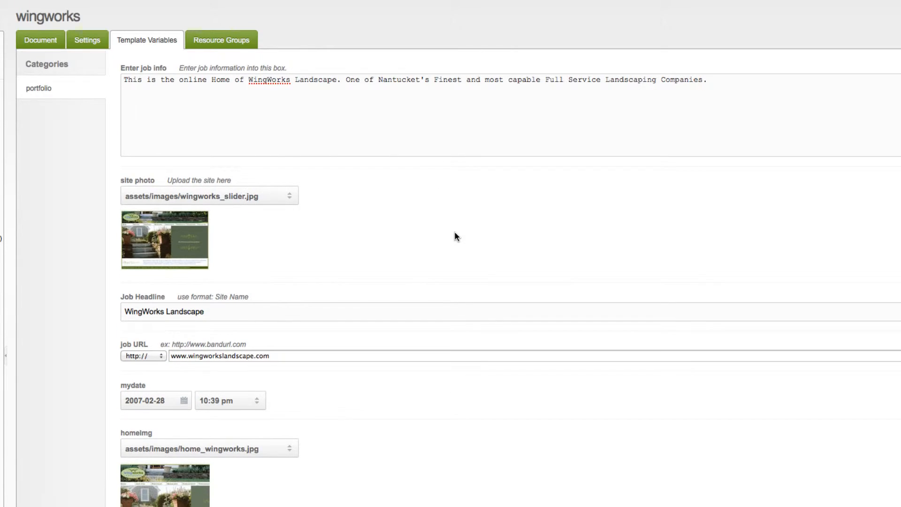
{"action": "scroll", "scroll_direction": "down", "scroll_amount": 3}
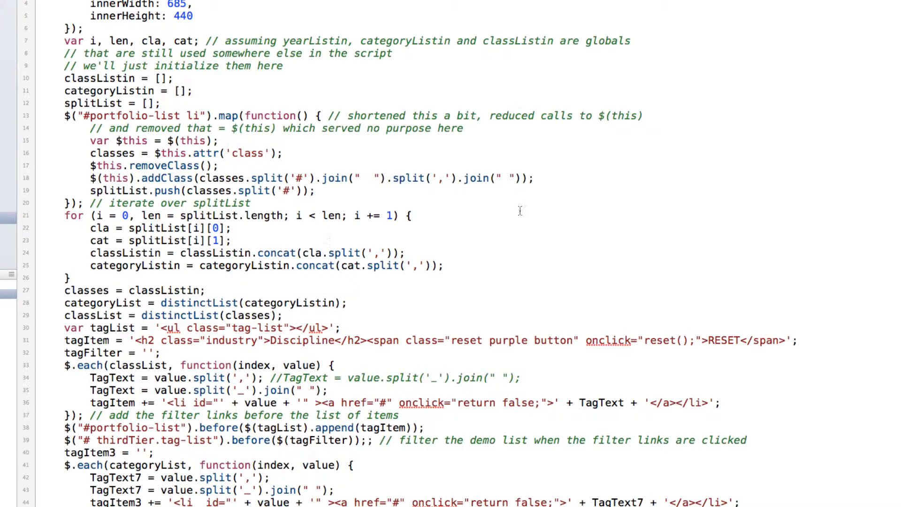
{"action": "mouse_move", "coordinate": [605, 205]}
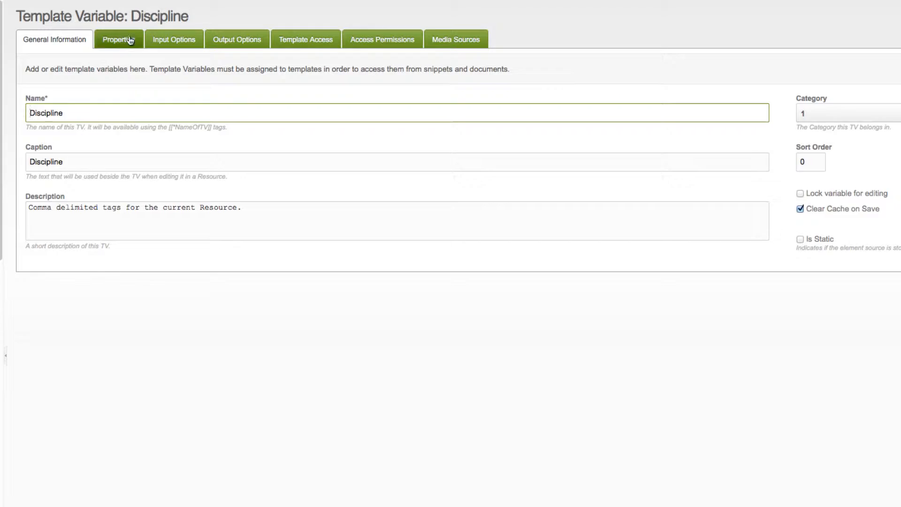
Check Discipline's Auto-Tag input and Delimiter output options.
{"action": "left_click", "coordinate": [175, 39]}
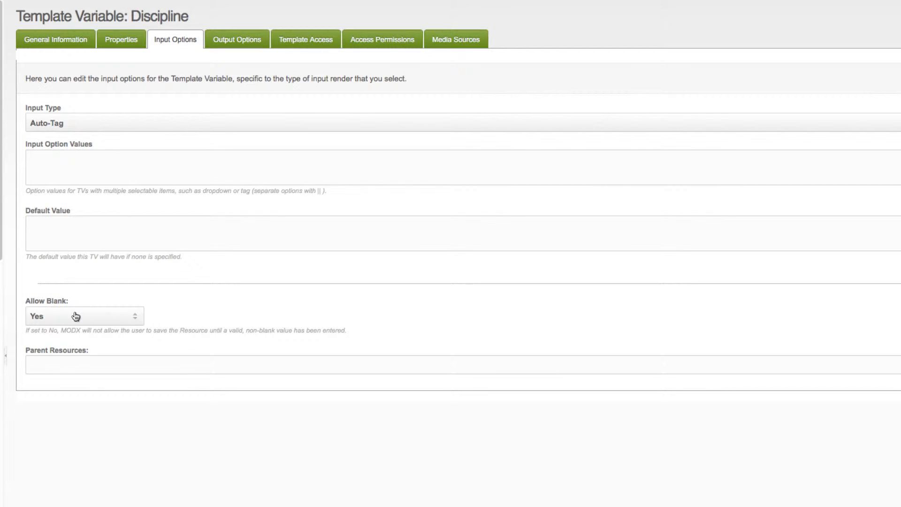
{"action": "mouse_move", "coordinate": [82, 320]}
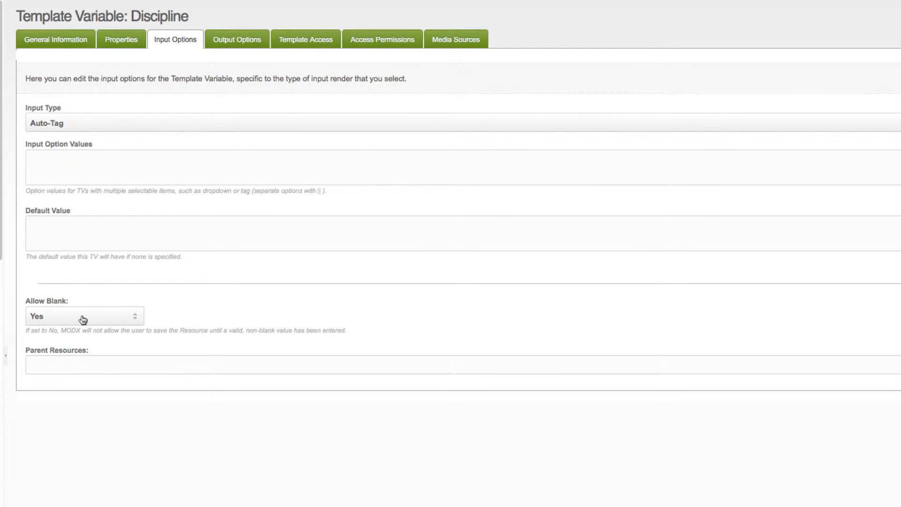
{"action": "mouse_move", "coordinate": [70, 322]}
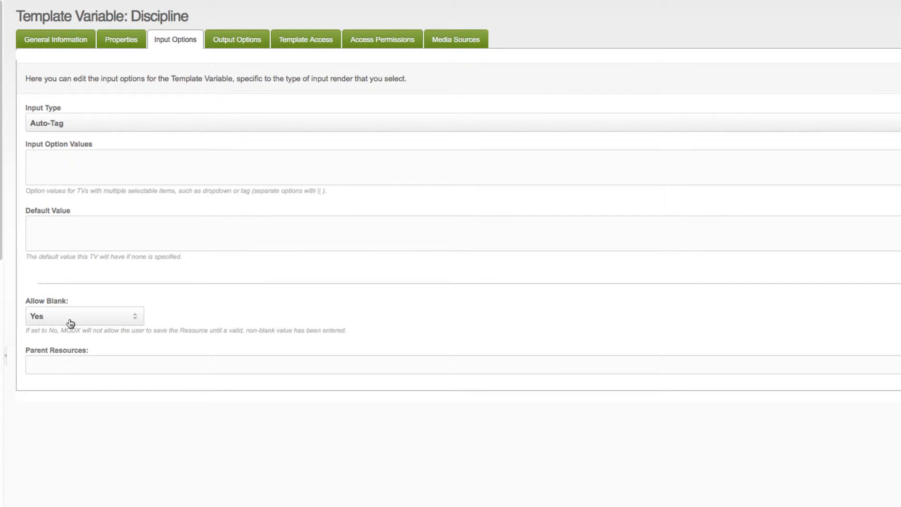
{"action": "mouse_move", "coordinate": [236, 39]}
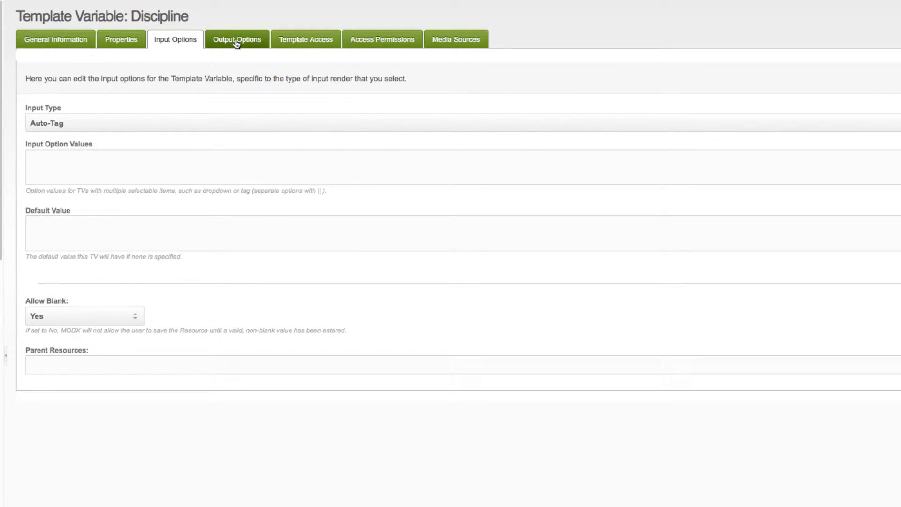
{"action": "left_click", "coordinate": [237, 39]}
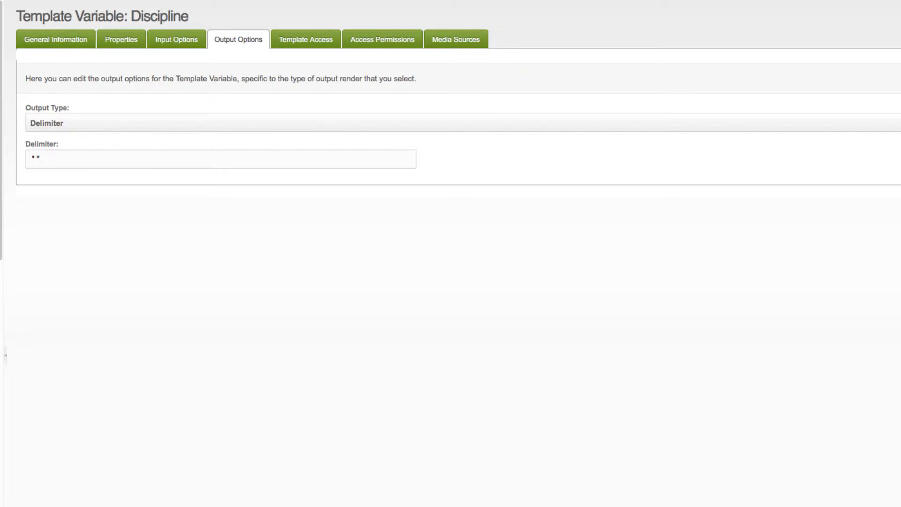
{"action": "left_click", "coordinate": [55, 39]}
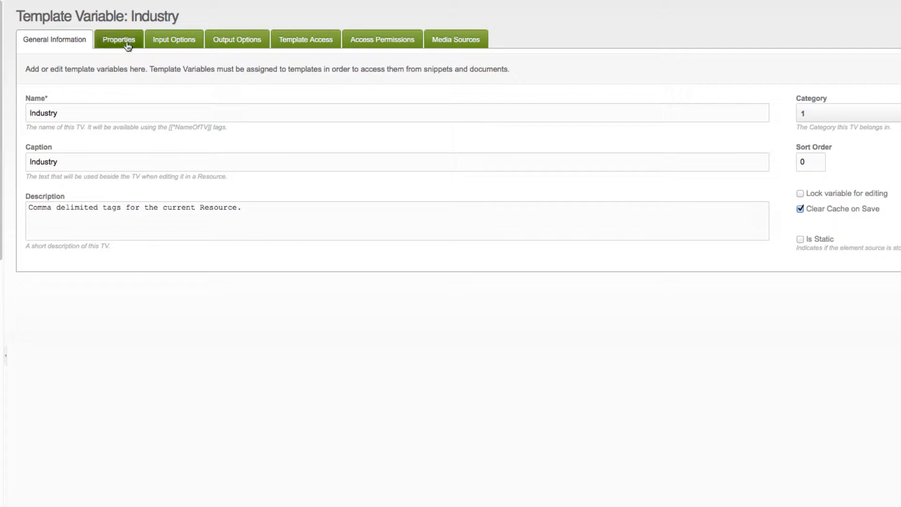
Confirm Industry's input type is Auto-Tag and its output type is Delimiter.
{"action": "left_click", "coordinate": [174, 39]}
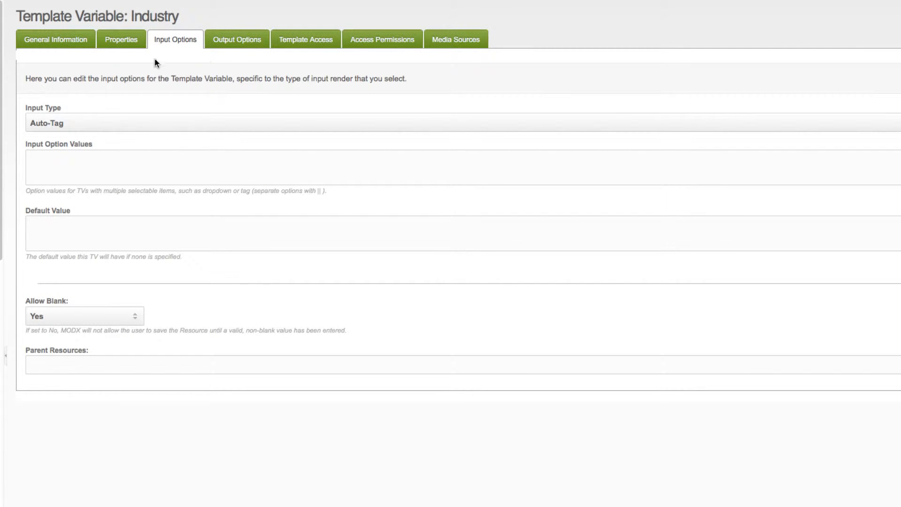
{"action": "left_click", "coordinate": [237, 39]}
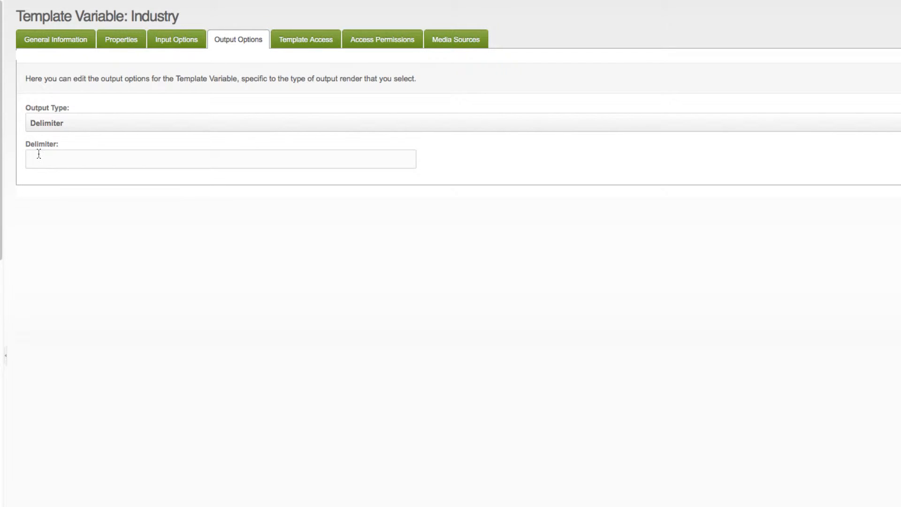
{"action": "mouse_move", "coordinate": [41, 159]}
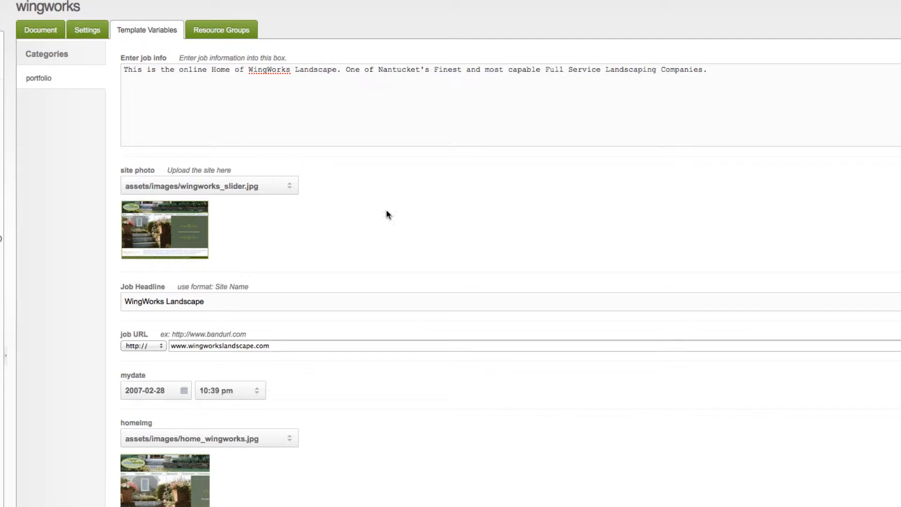
{"action": "mouse_move", "coordinate": [384, 197]}
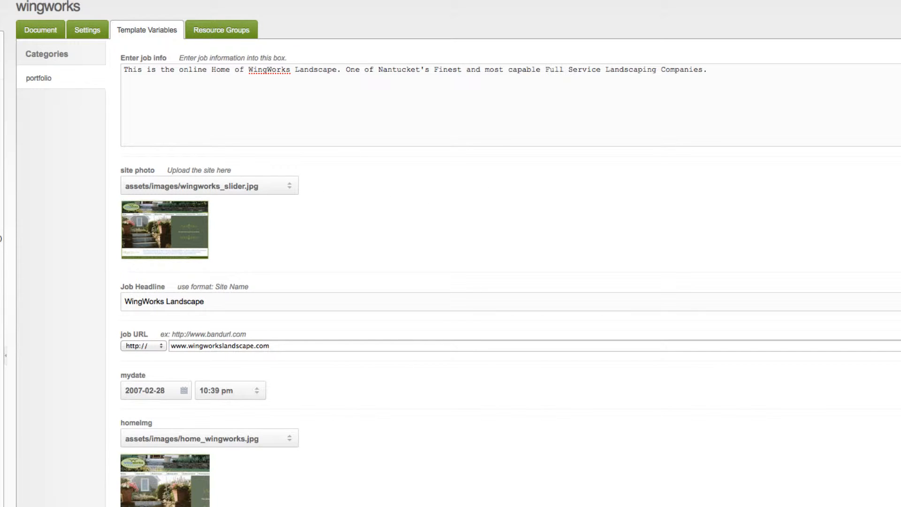
{"action": "mouse_move", "coordinate": [538, 287]}
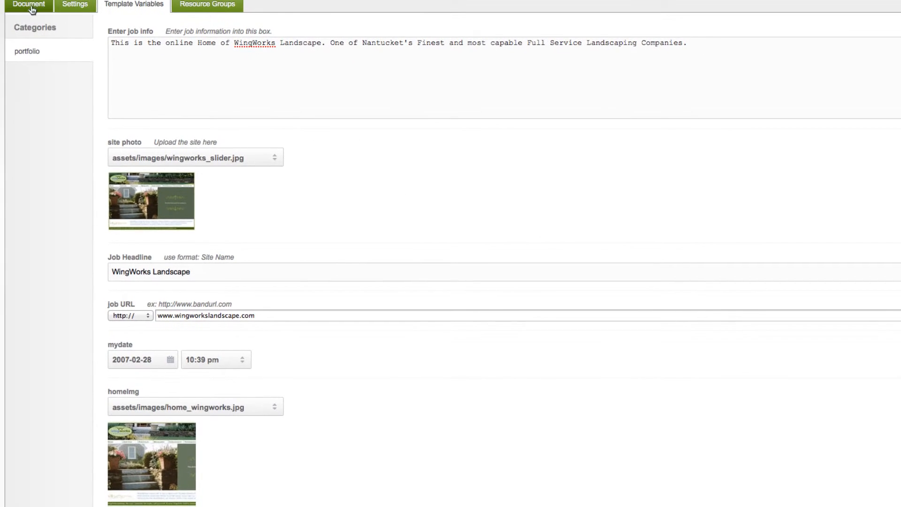
Show wingworks' Discipline tags development, web_design and Industry tag green_industries.
{"action": "left_click", "coordinate": [27, 5]}
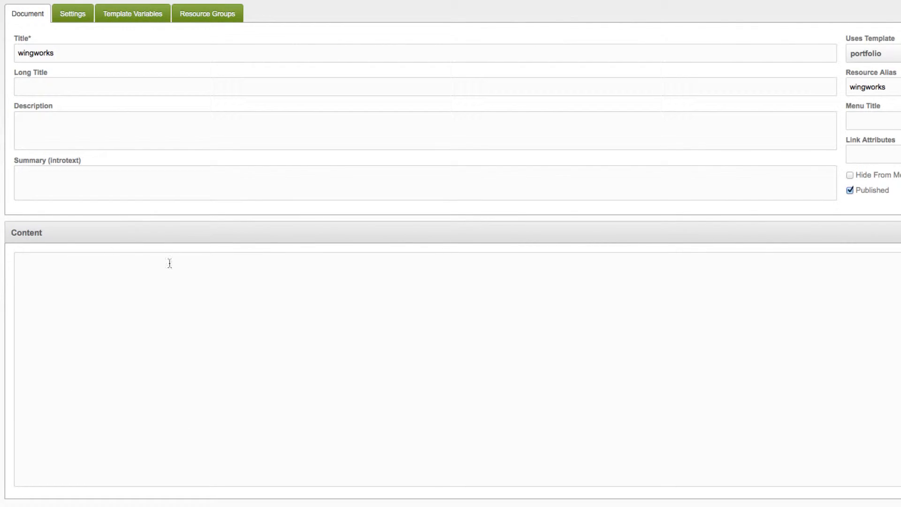
{"action": "left_click", "coordinate": [133, 13]}
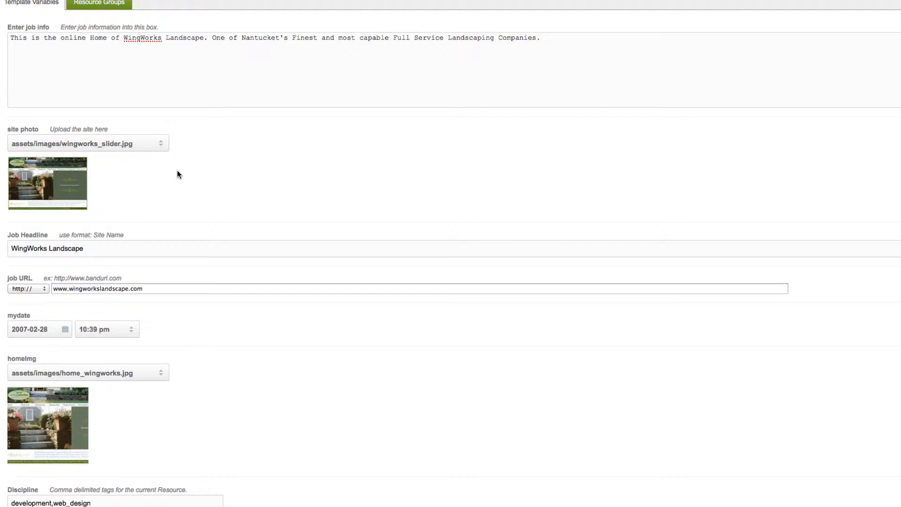
{"action": "mouse_move", "coordinate": [297, 148]}
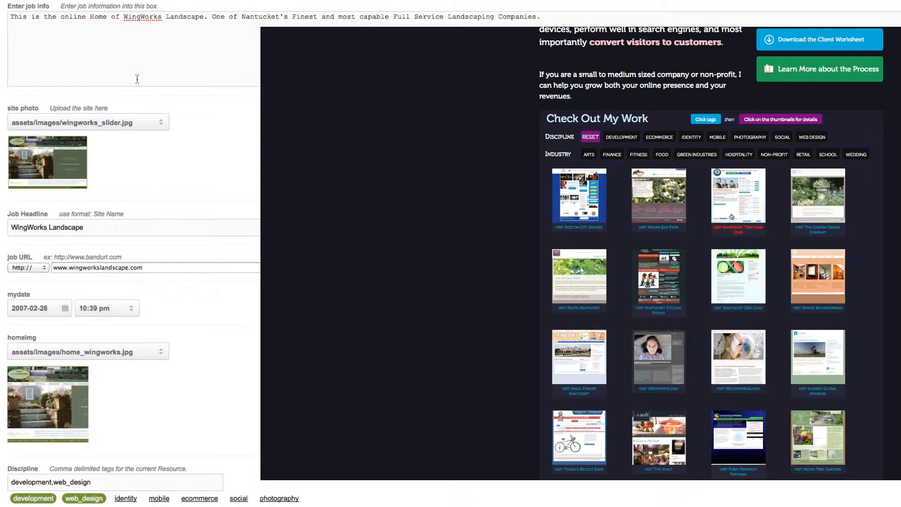
{"action": "left_click", "coordinate": [738, 195]}
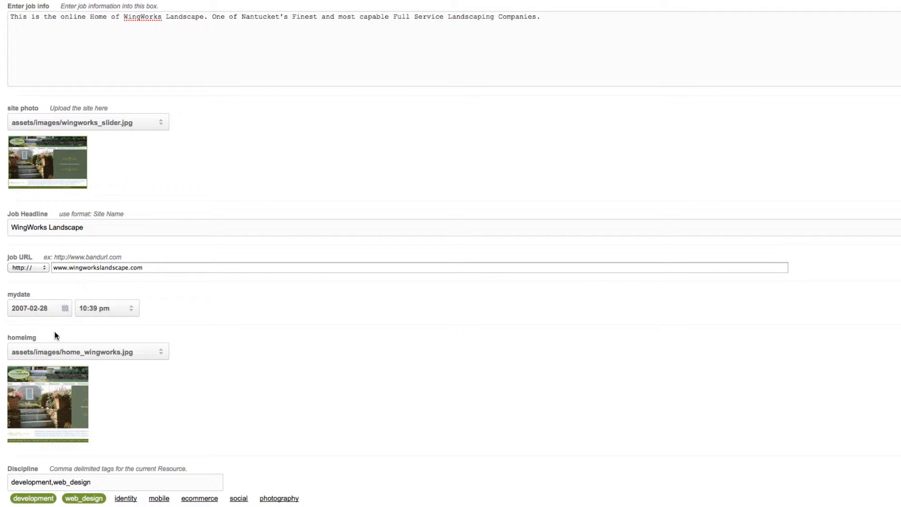
{"action": "mouse_move", "coordinate": [42, 301]}
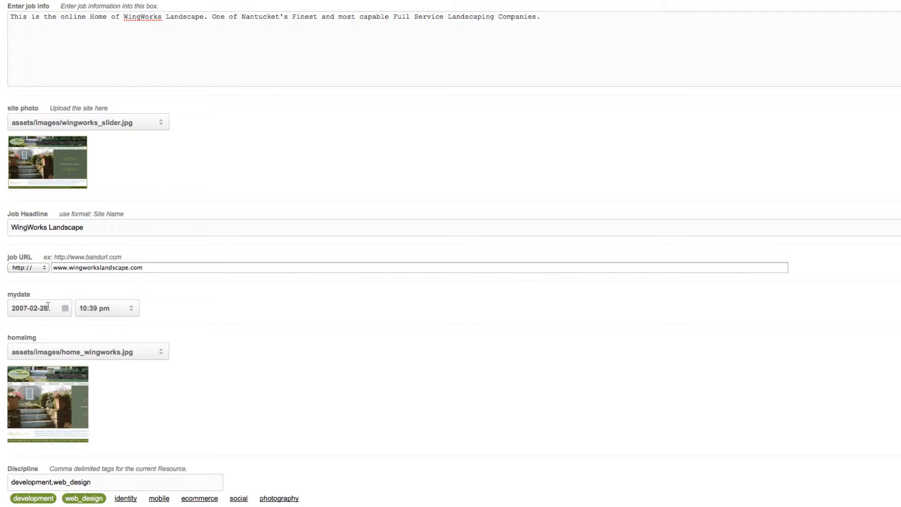
{"action": "mouse_move", "coordinate": [49, 293]}
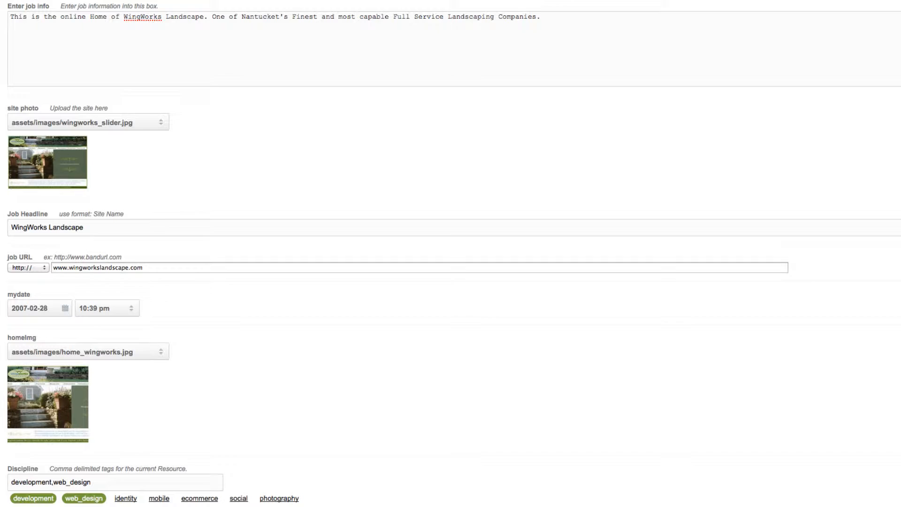
{"action": "scroll", "scroll_direction": "down", "scroll_amount": 3}
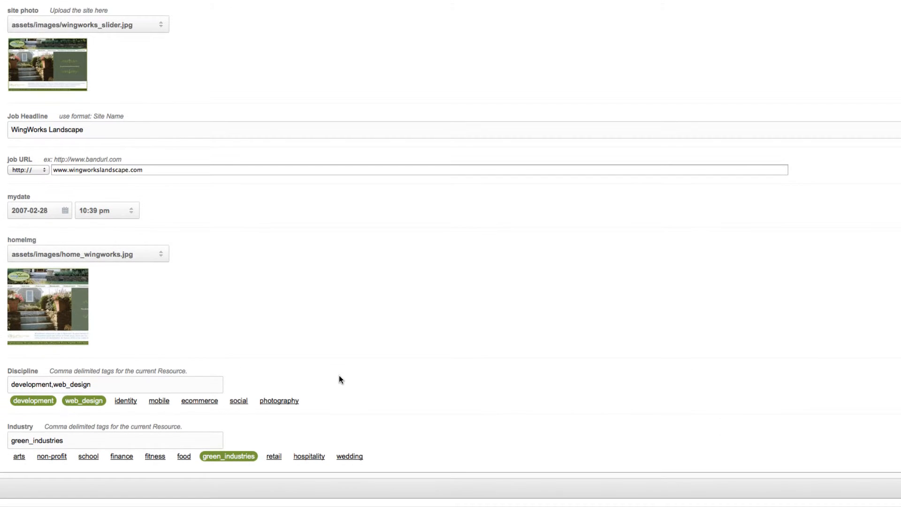
{"action": "mouse_move", "coordinate": [51, 307]}
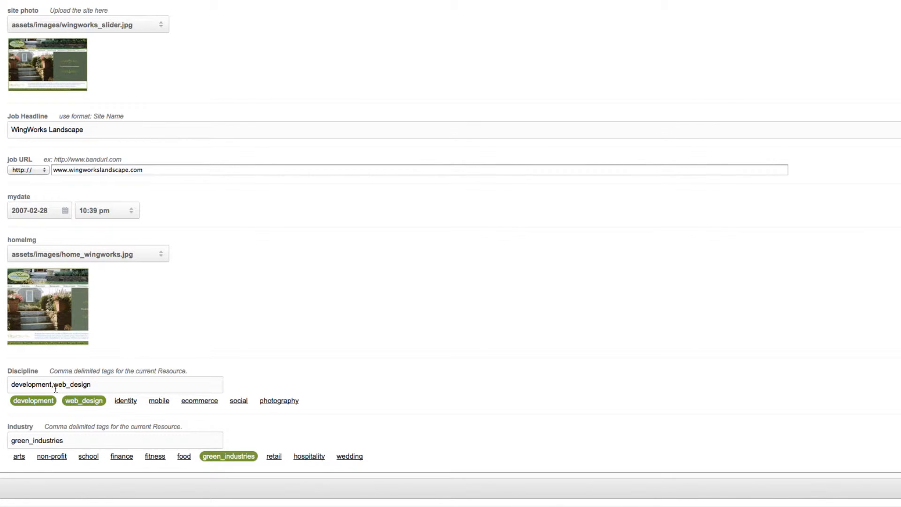
Edit the wingworks Discipline tag list to add identity.
{"action": "double_click", "coordinate": [69, 385]}
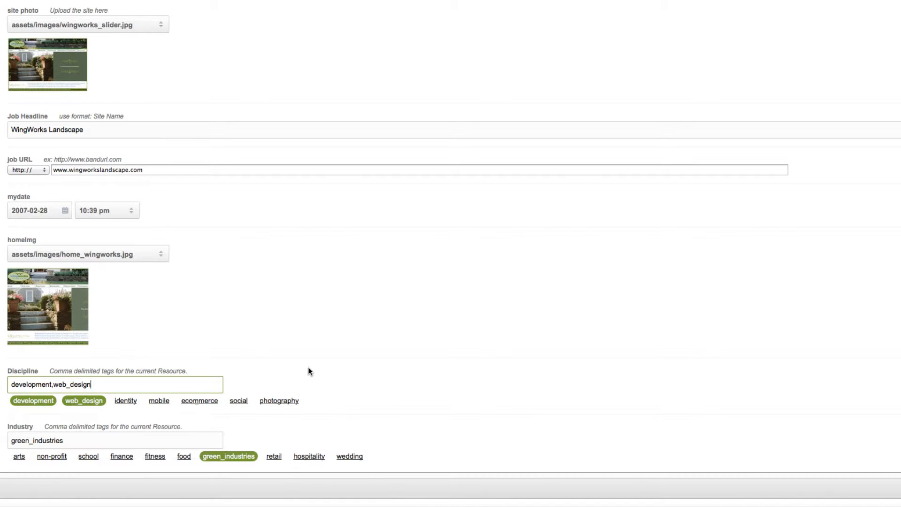
{"action": "left_click", "coordinate": [126, 400]}
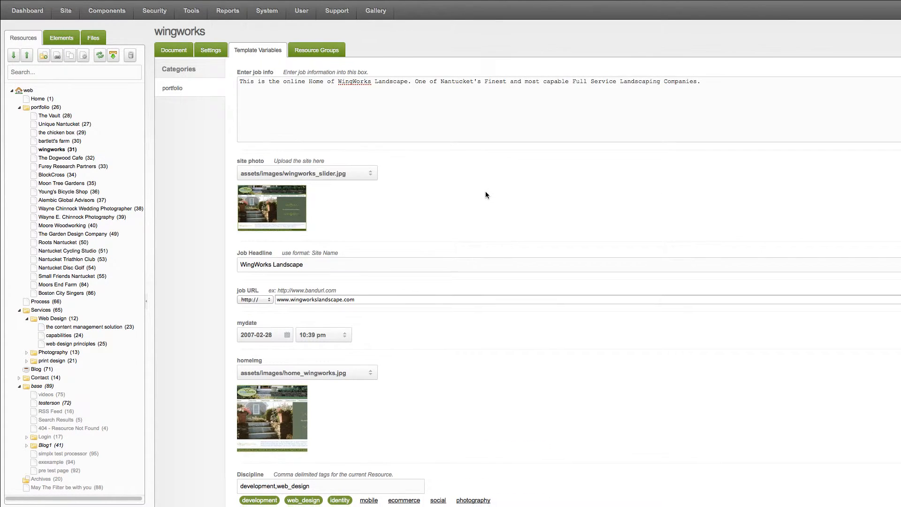
{"action": "scroll", "scroll_direction": "down", "scroll_amount": 3}
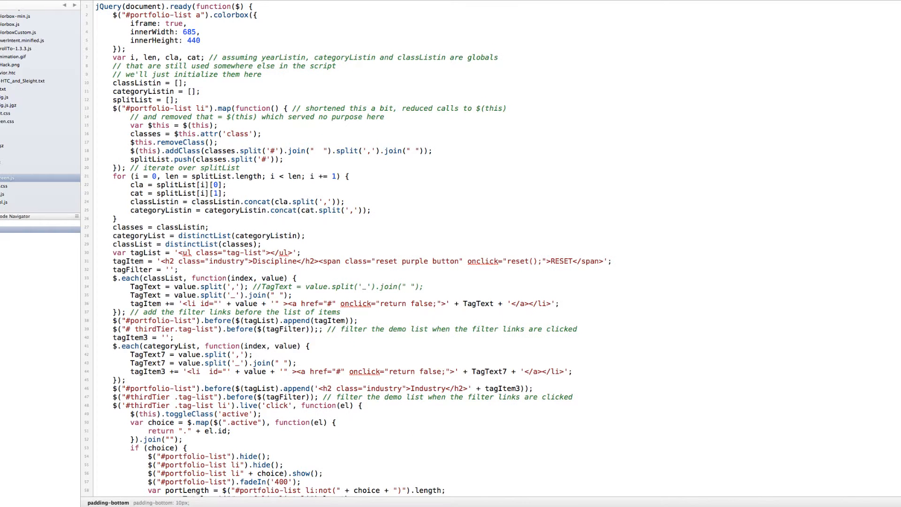
{"action": "mouse_move", "coordinate": [609, 182]}
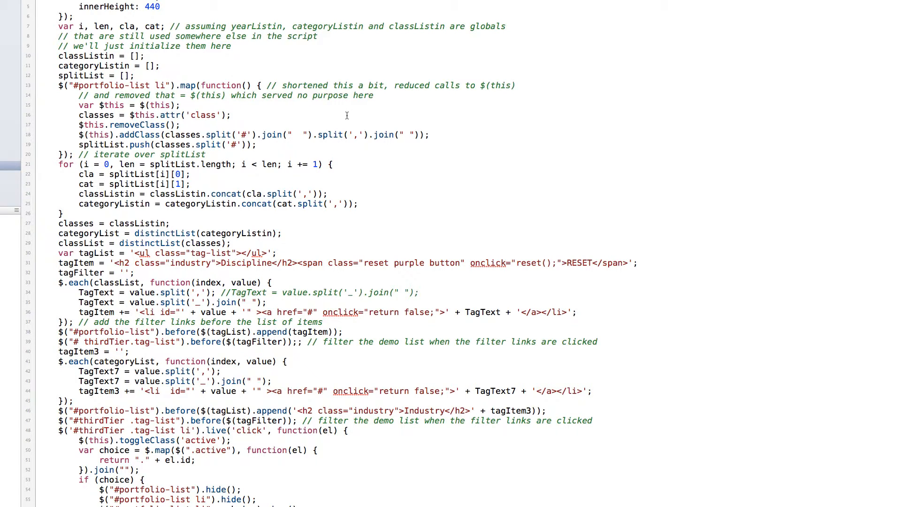
{"action": "mouse_move", "coordinate": [483, 151]}
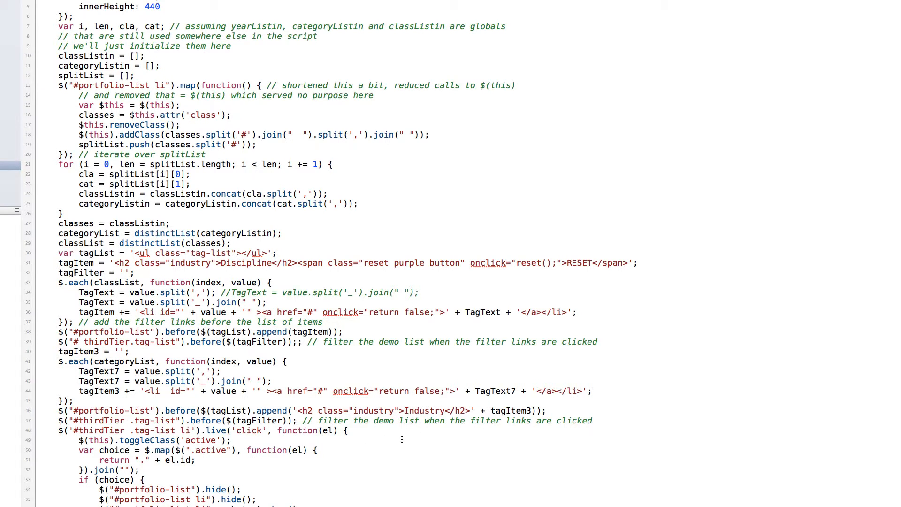
{"action": "mouse_move", "coordinate": [464, 300]}
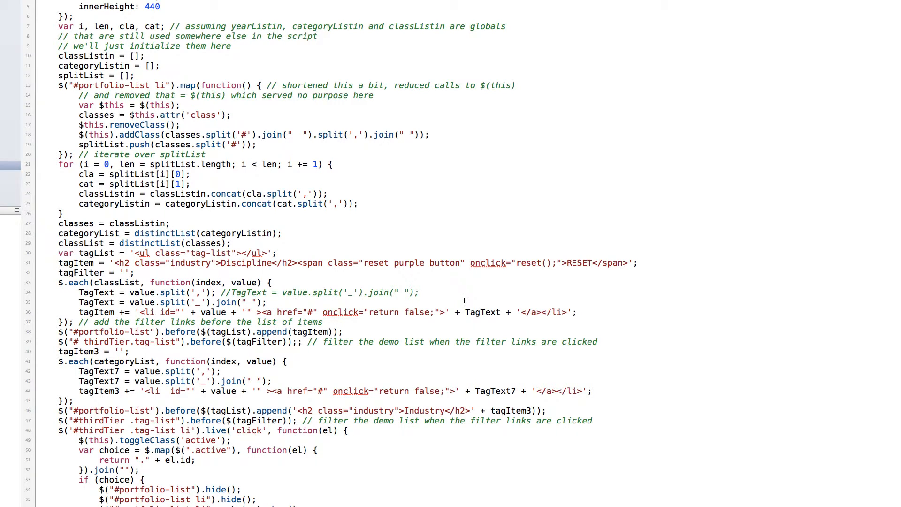
{"action": "mouse_move", "coordinate": [468, 300]}
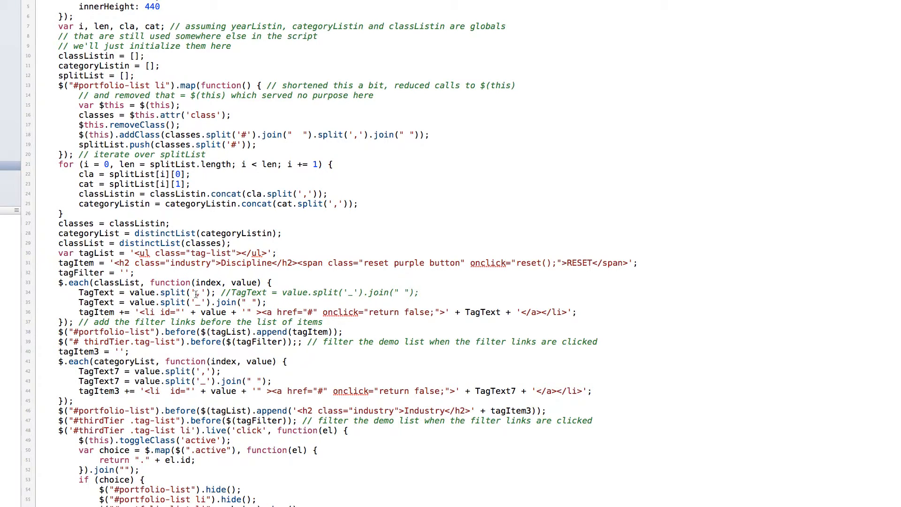
{"action": "mouse_move", "coordinate": [199, 304]}
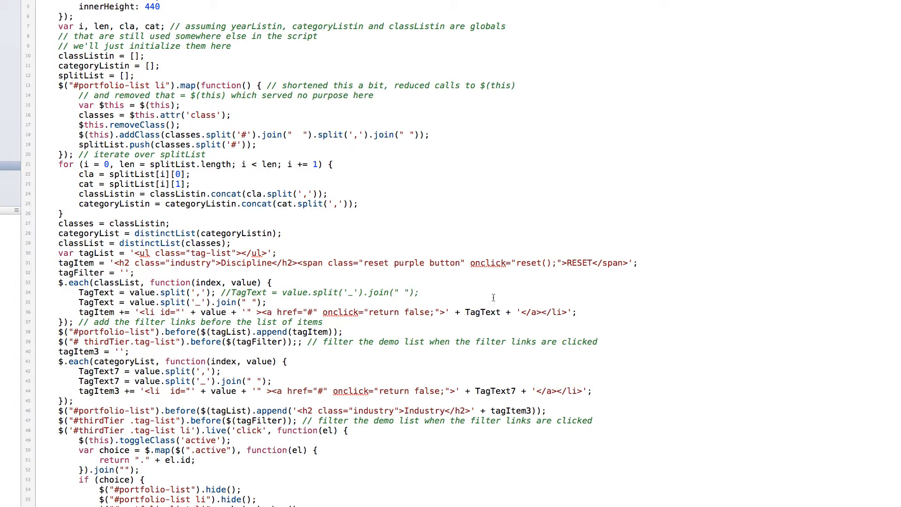
{"action": "mouse_move", "coordinate": [630, 328]}
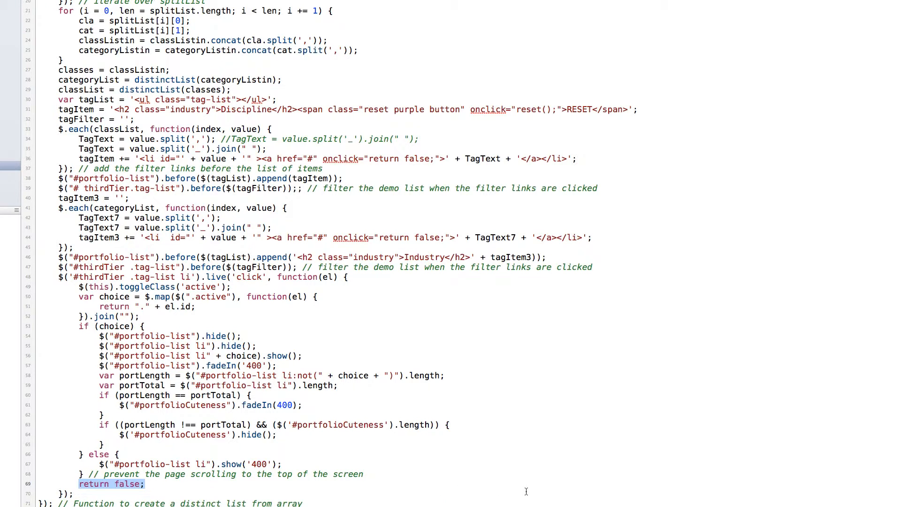
{"action": "mouse_move", "coordinate": [213, 299]}
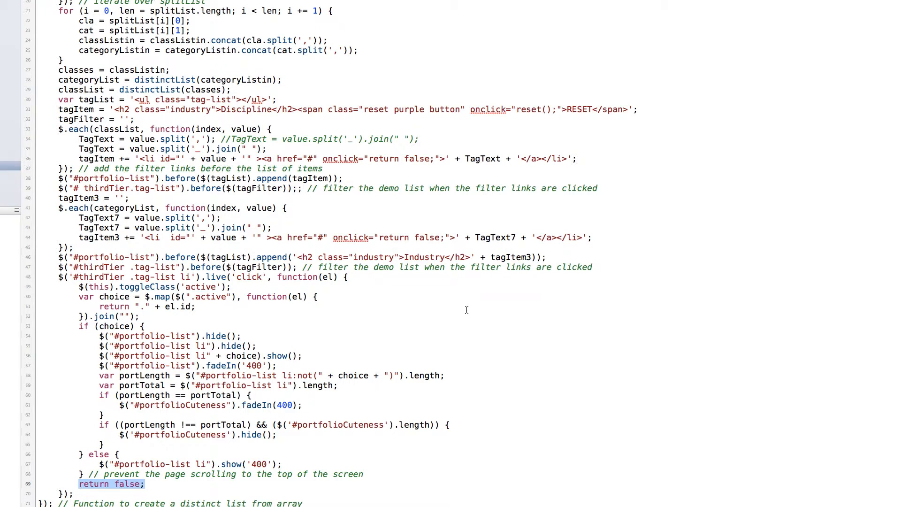
{"action": "mouse_move", "coordinate": [476, 311]}
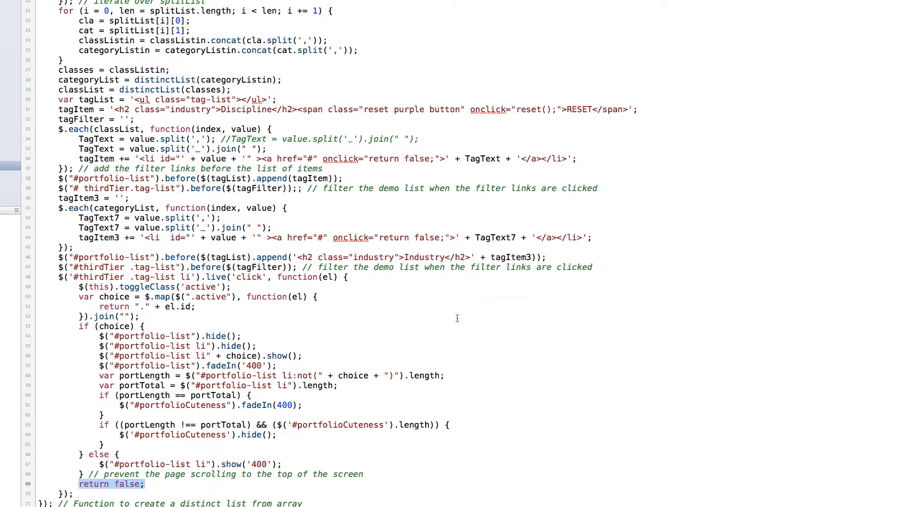
{"action": "mouse_move", "coordinate": [387, 318]}
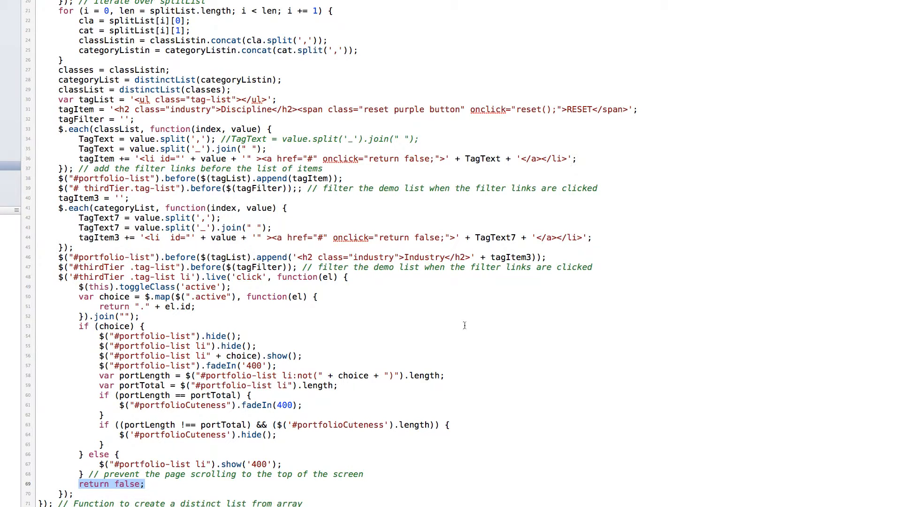
{"action": "mouse_move", "coordinate": [502, 336]}
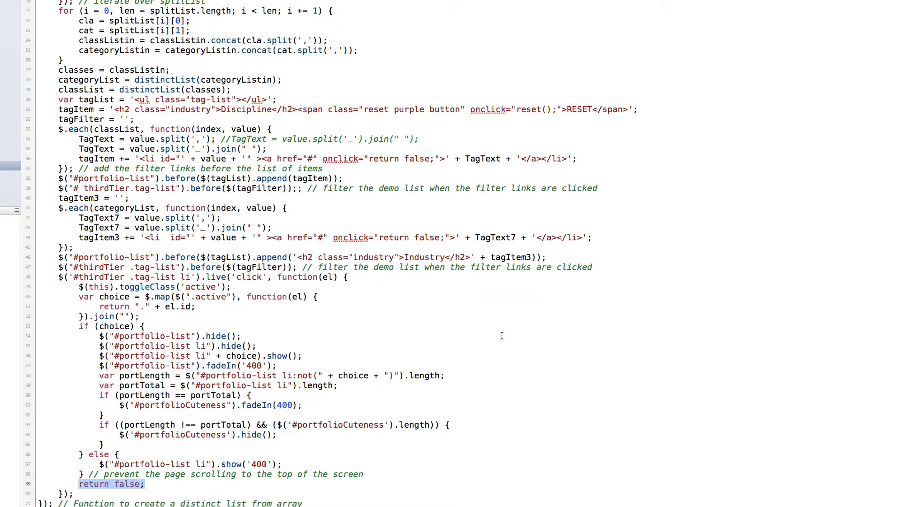
{"action": "mouse_move", "coordinate": [392, 361]}
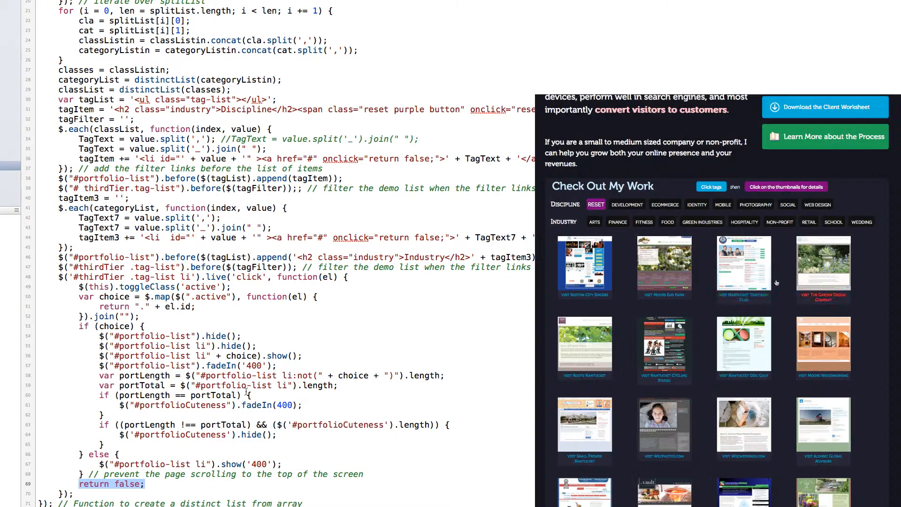
{"action": "left_click", "coordinate": [746, 348]}
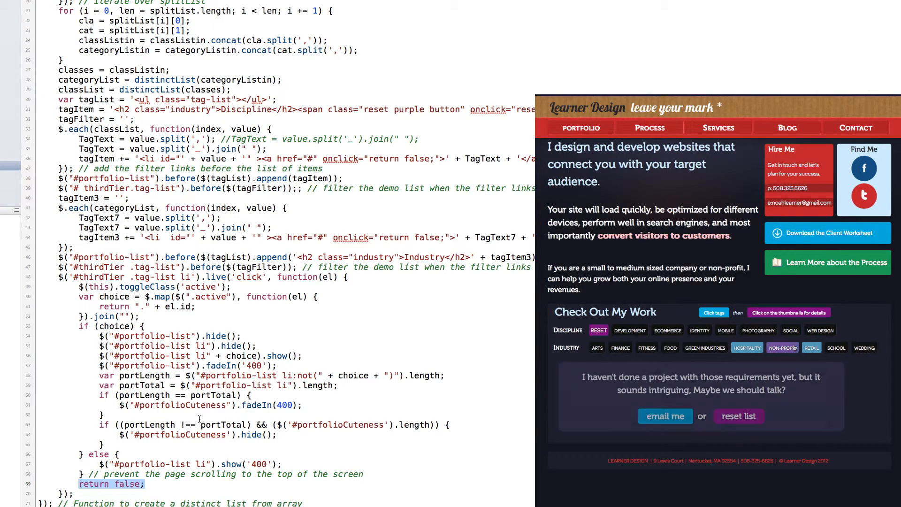
{"action": "left_click", "coordinate": [781, 348]}
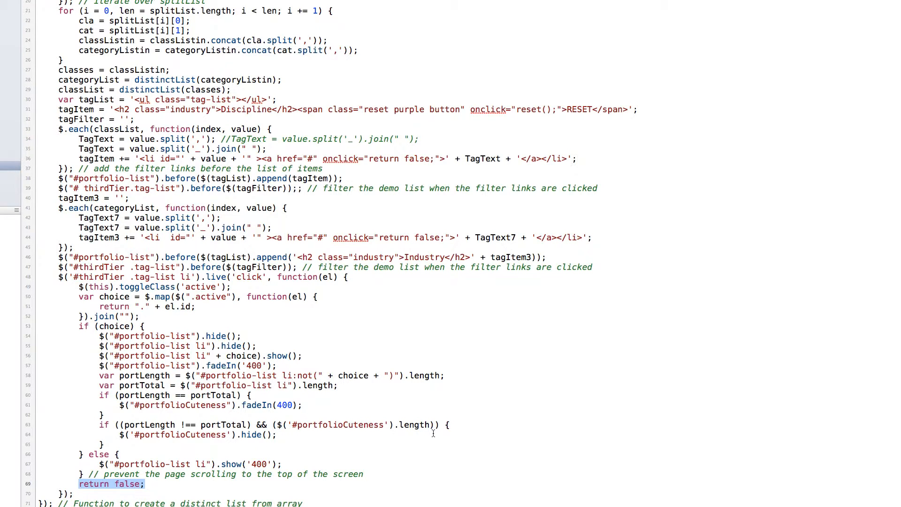
{"action": "scroll", "scroll_direction": "down", "scroll_amount": 3}
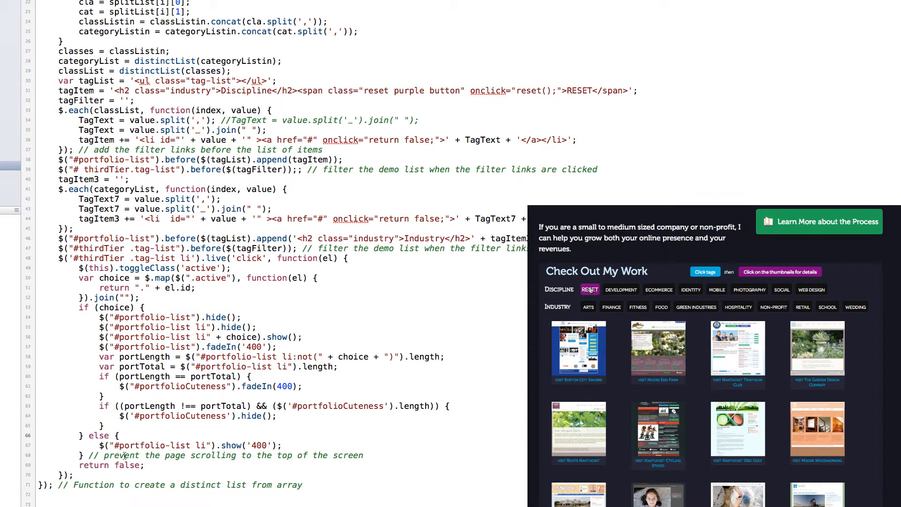
{"action": "scroll", "scroll_direction": "down", "scroll_amount": 3}
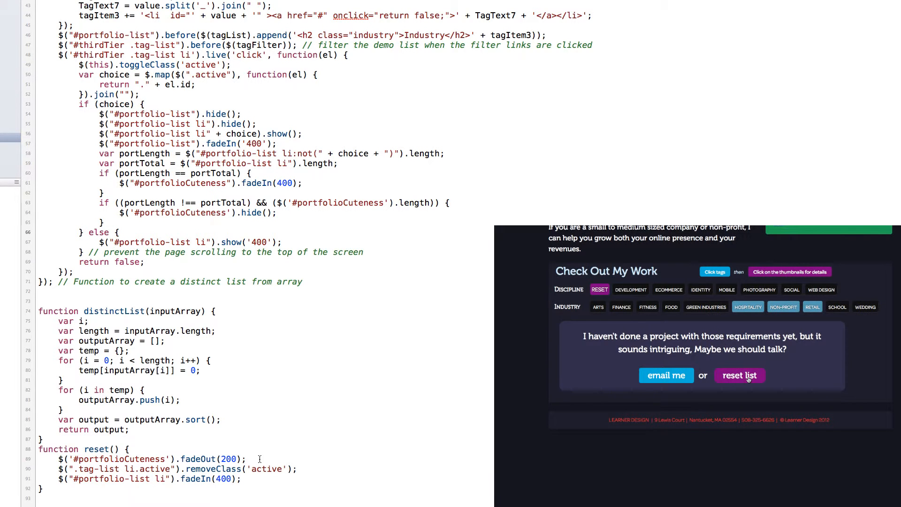
{"action": "left_click", "coordinate": [740, 376]}
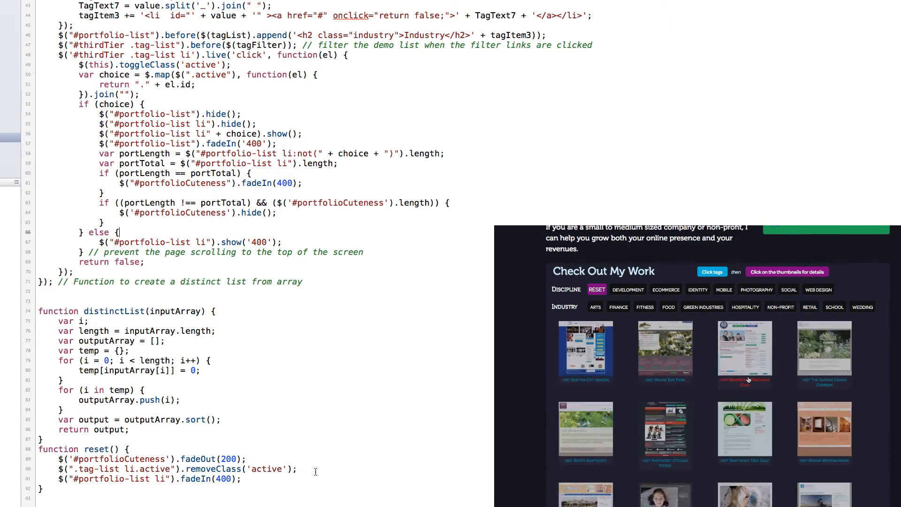
{"action": "left_click", "coordinate": [645, 307]}
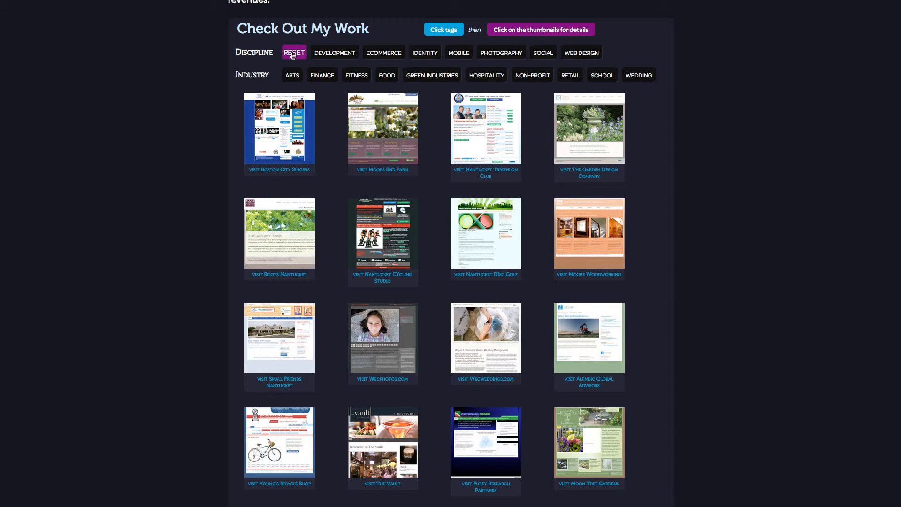
{"action": "mouse_move", "coordinate": [239, 112]}
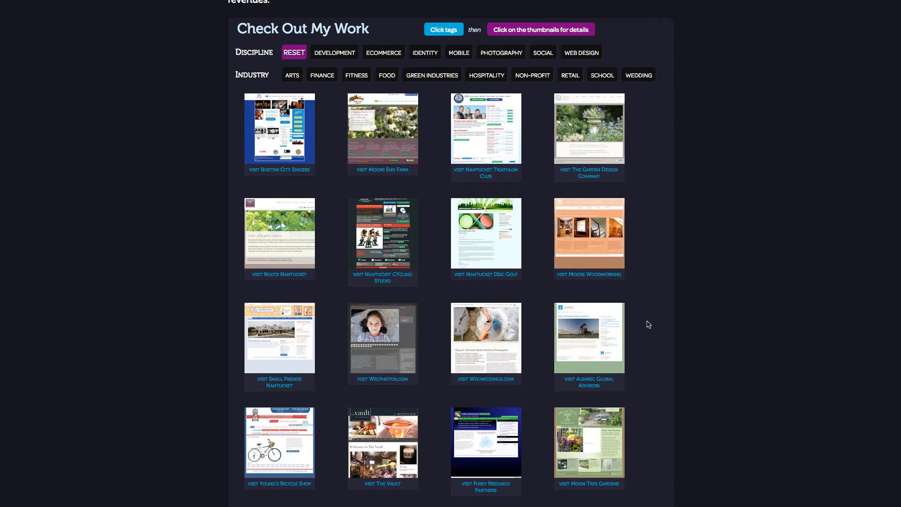
{"action": "mouse_move", "coordinate": [230, 107]}
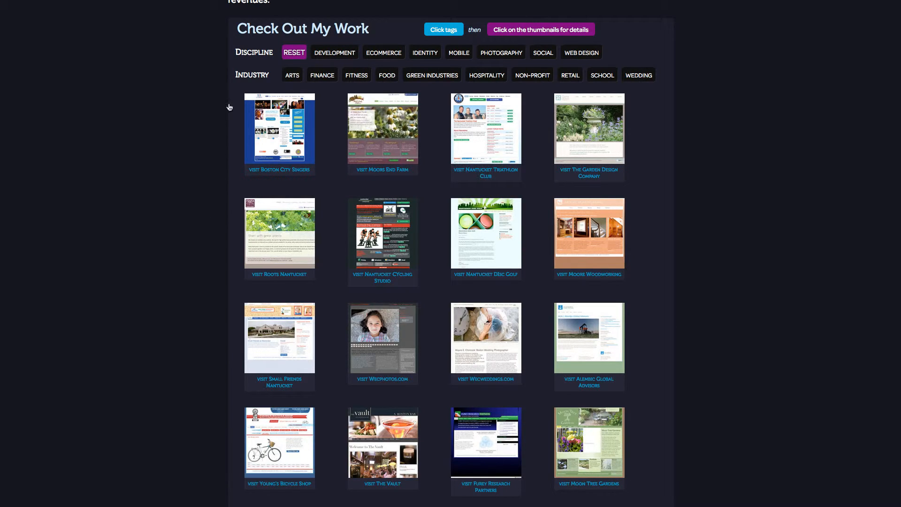
{"action": "mouse_move", "coordinate": [225, 23]}
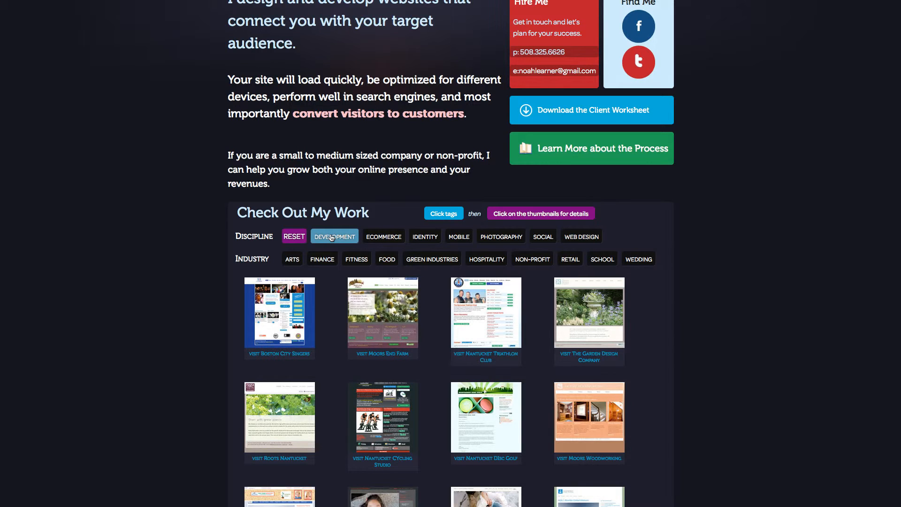
{"action": "mouse_move", "coordinate": [331, 256]}
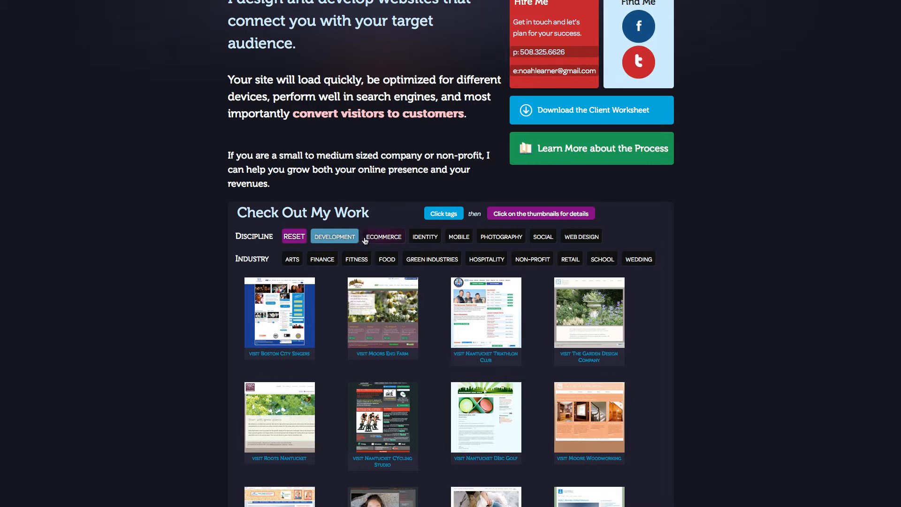
{"action": "left_click", "coordinate": [383, 237]}
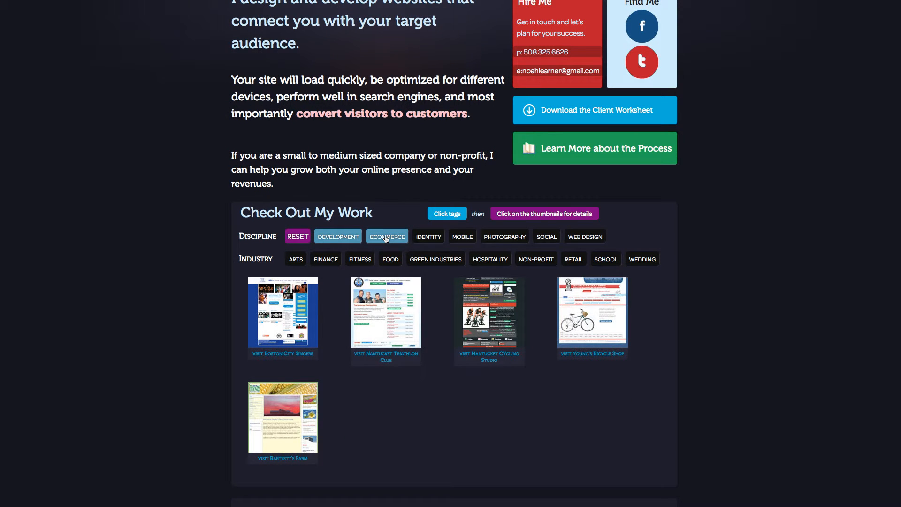
{"action": "left_click", "coordinate": [435, 259]}
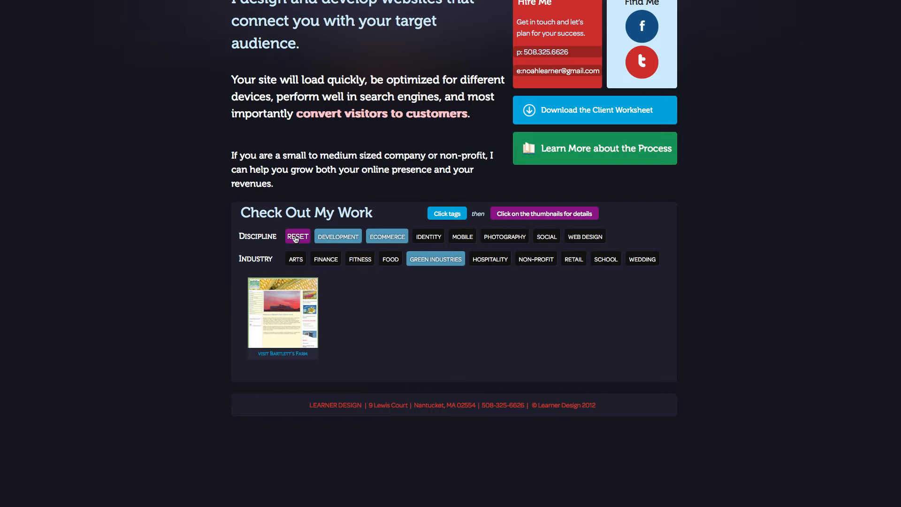
{"action": "left_click", "coordinate": [297, 236]}
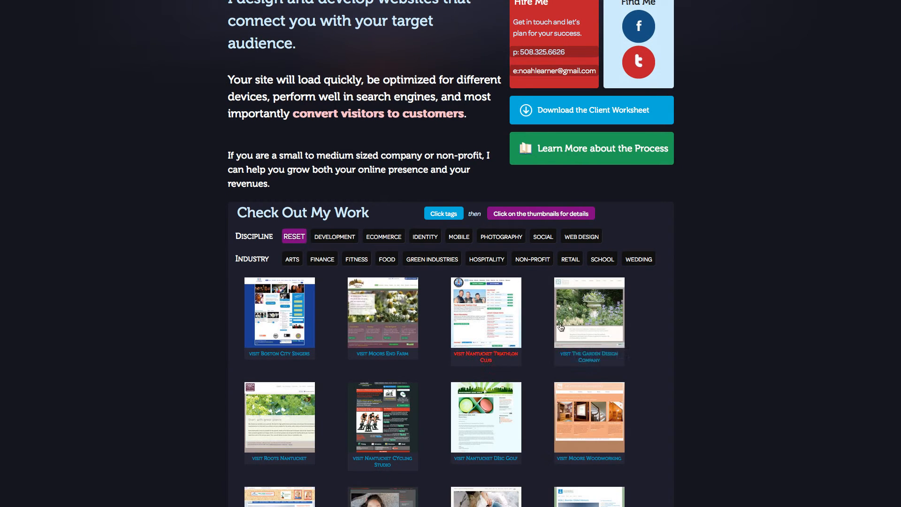
{"action": "scroll", "scroll_direction": "down", "scroll_amount": 3}
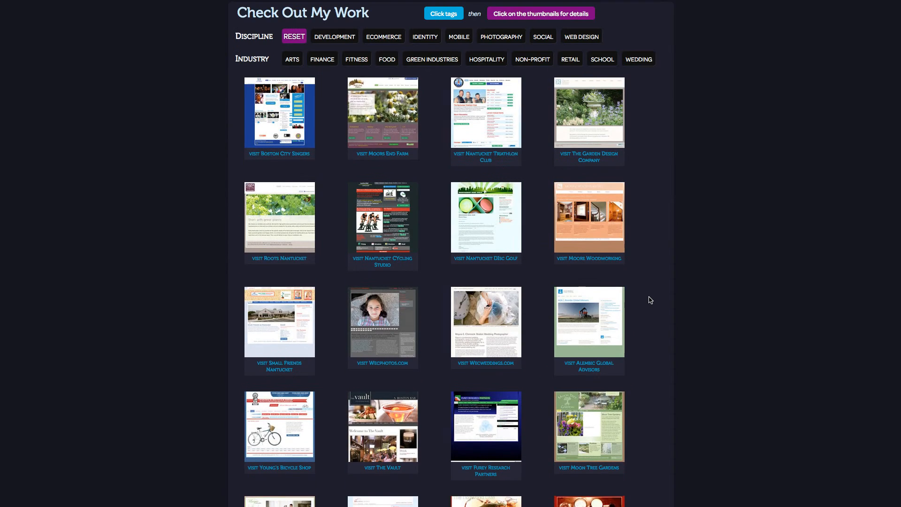